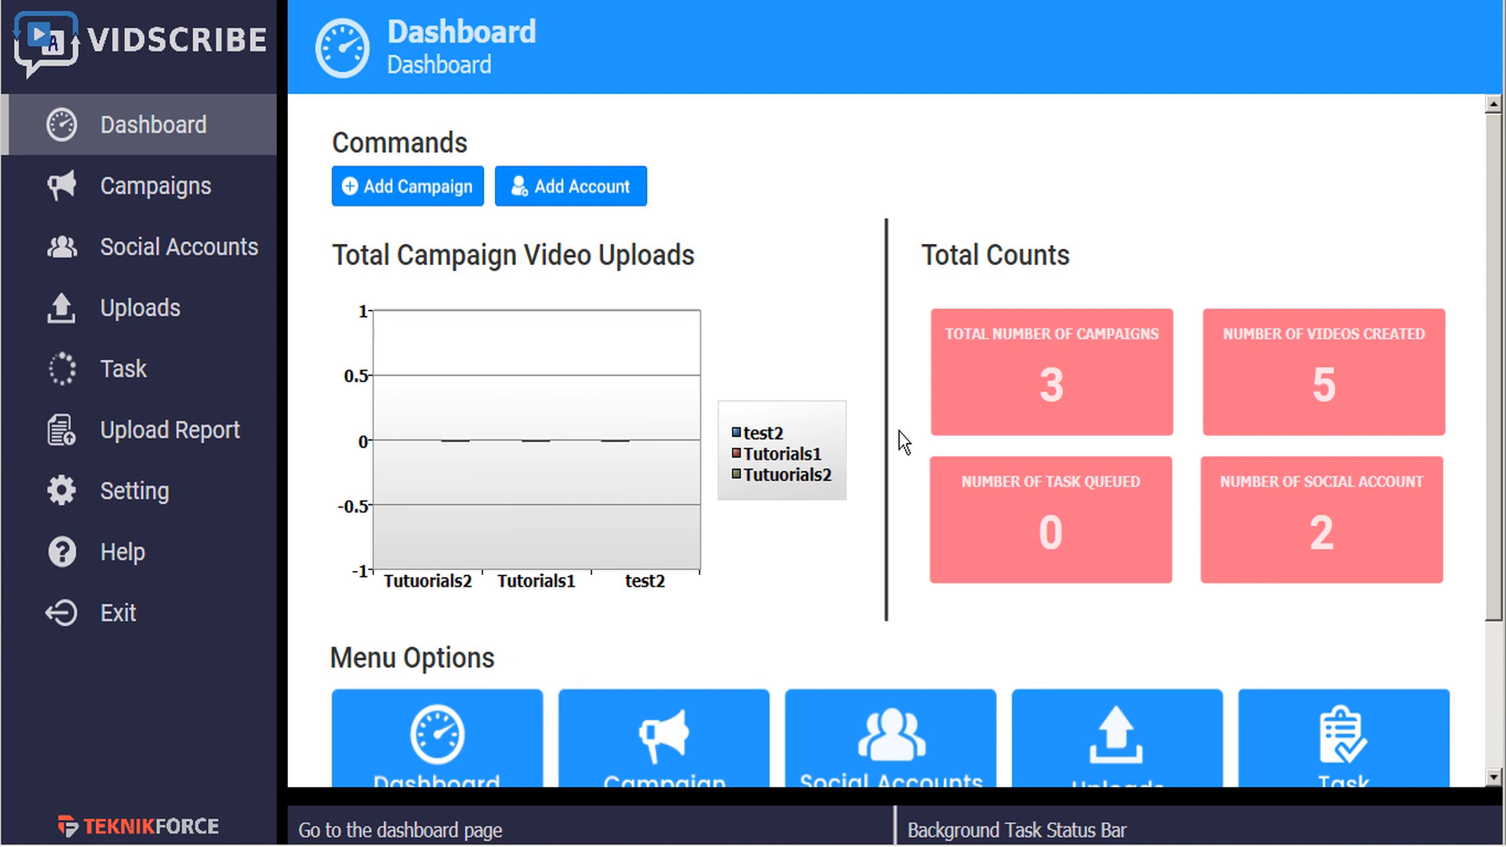
mouse_move(122, 368)
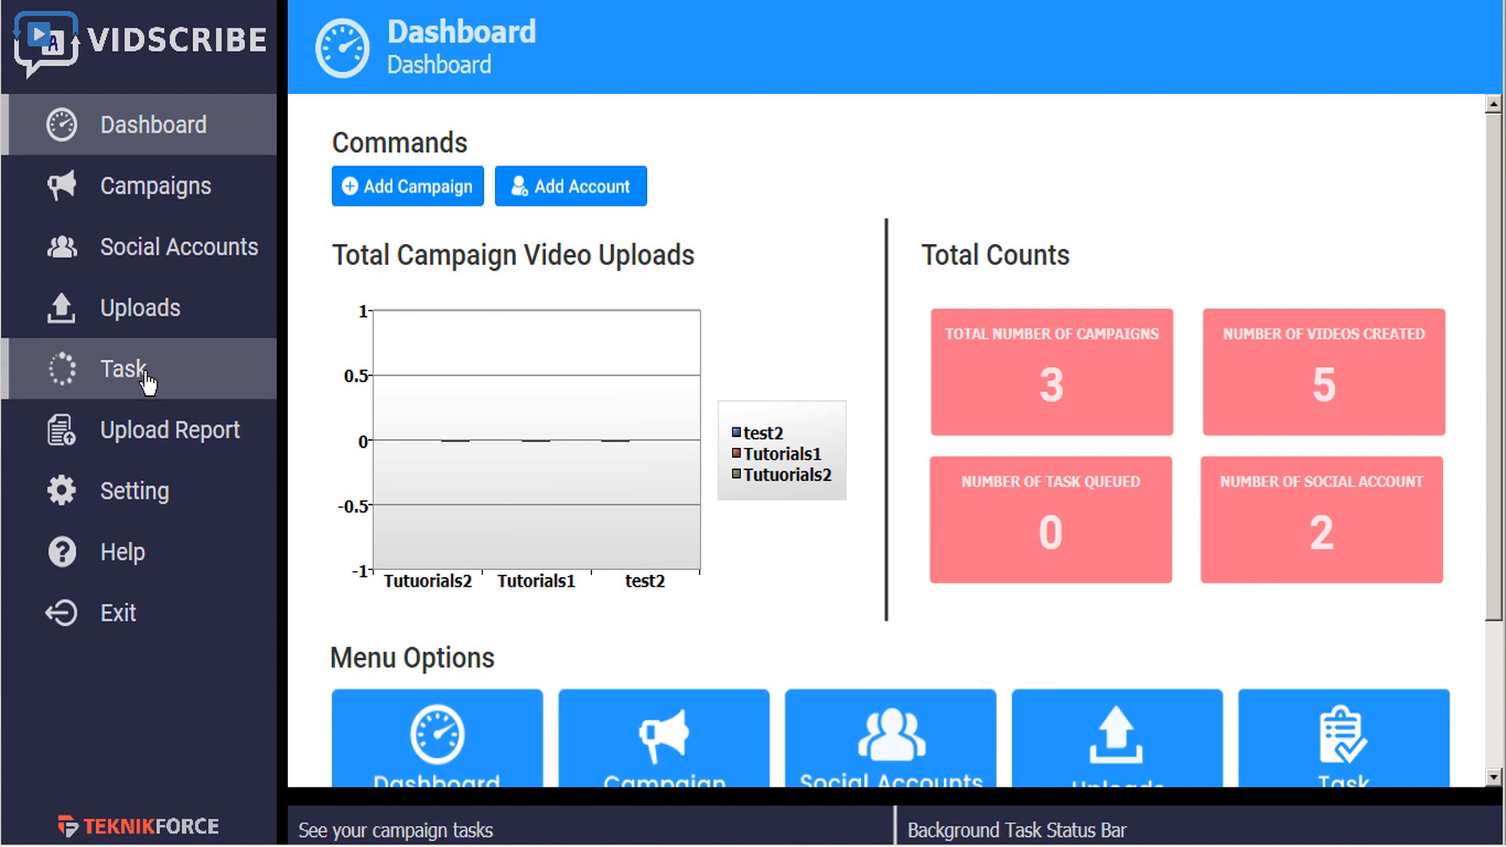
mouse_move(171, 429)
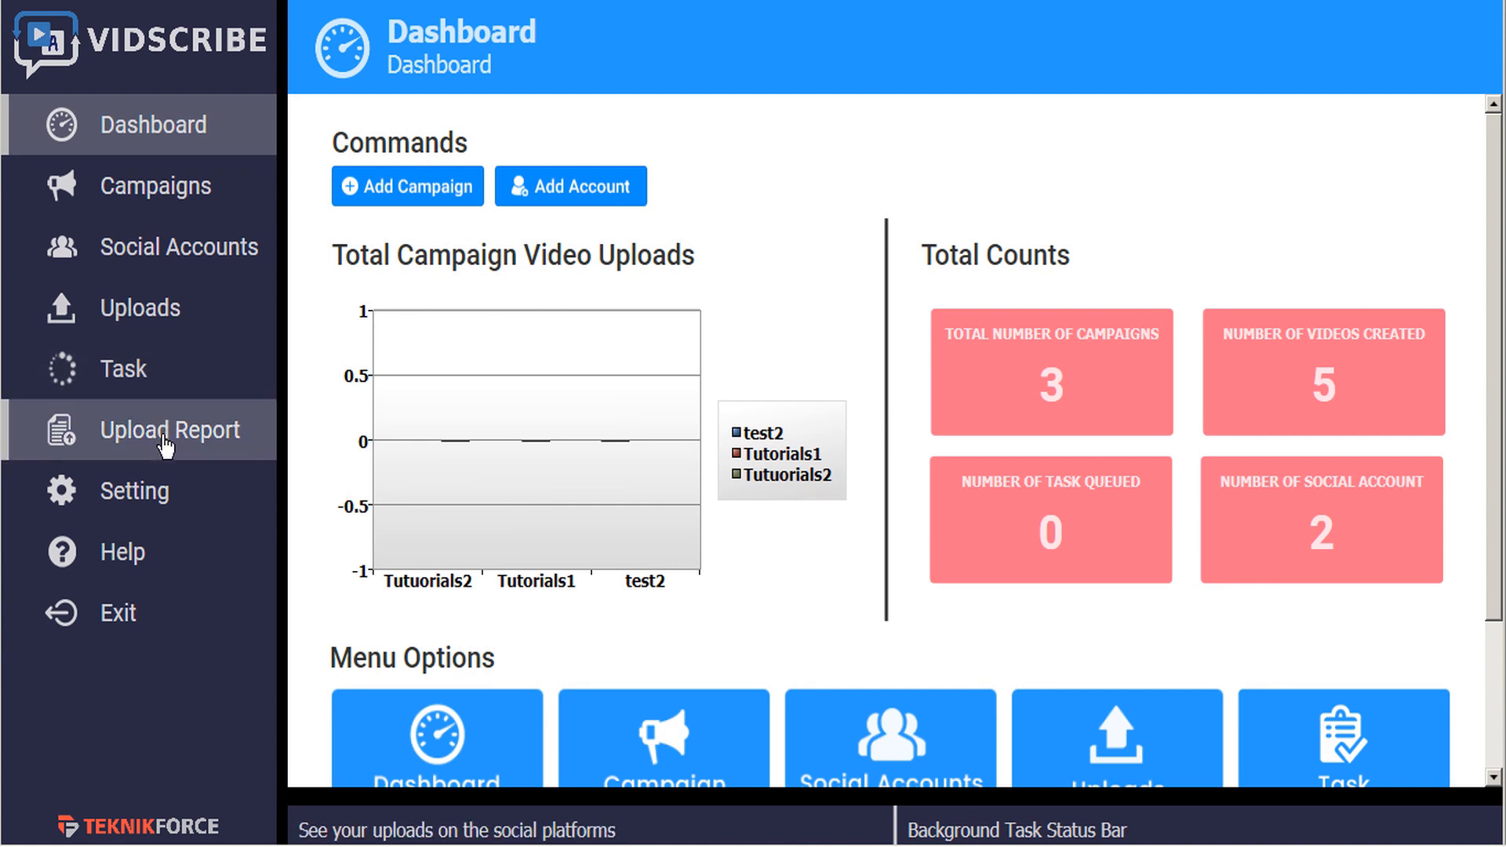
mouse_move(123, 369)
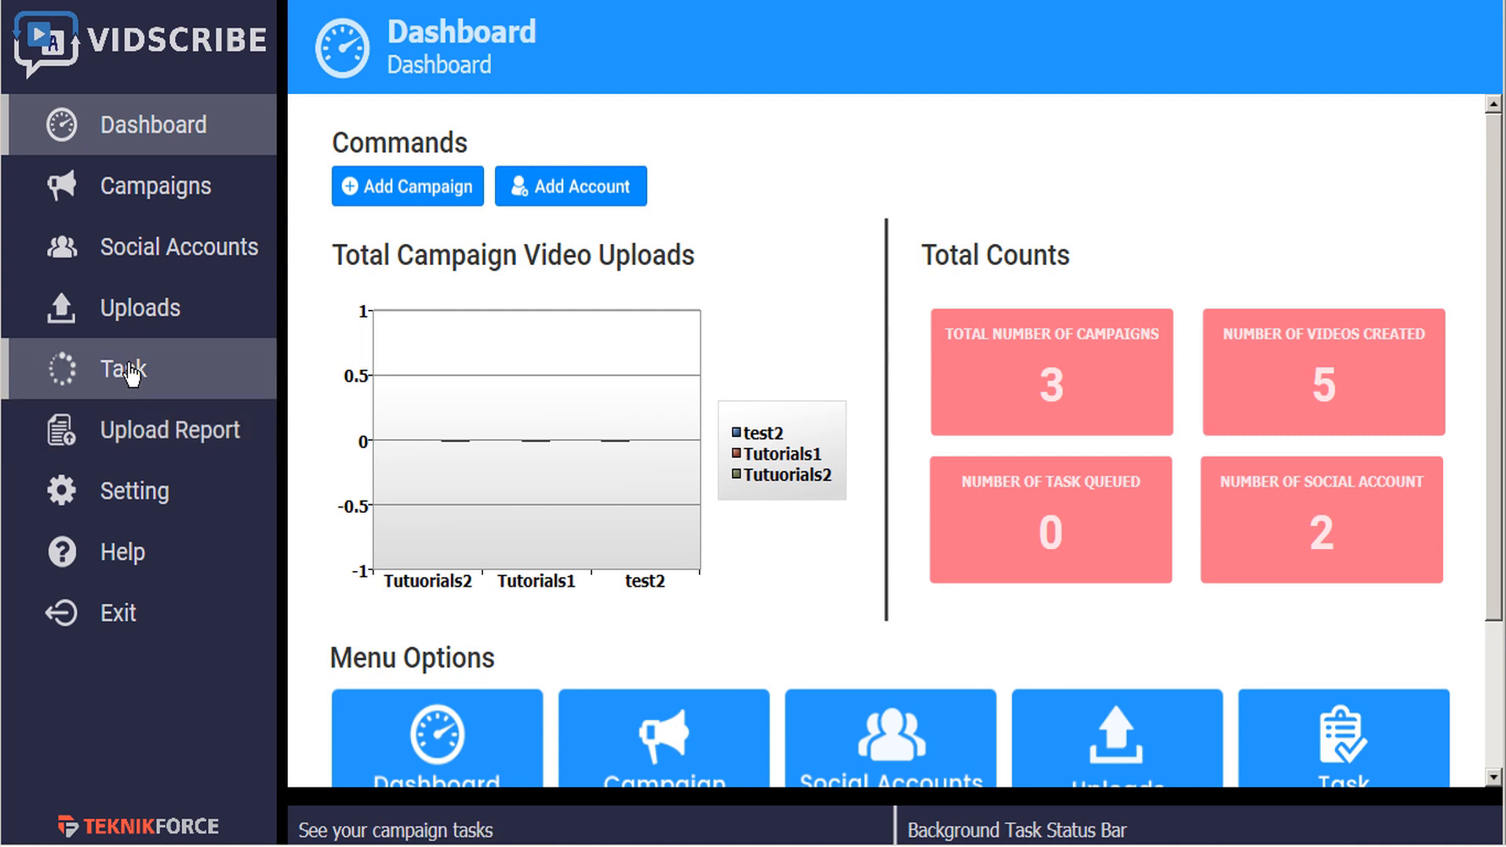
- Show the Task list for test2, Tutorials1 and Tutuorials2 with their statuses
click(121, 369)
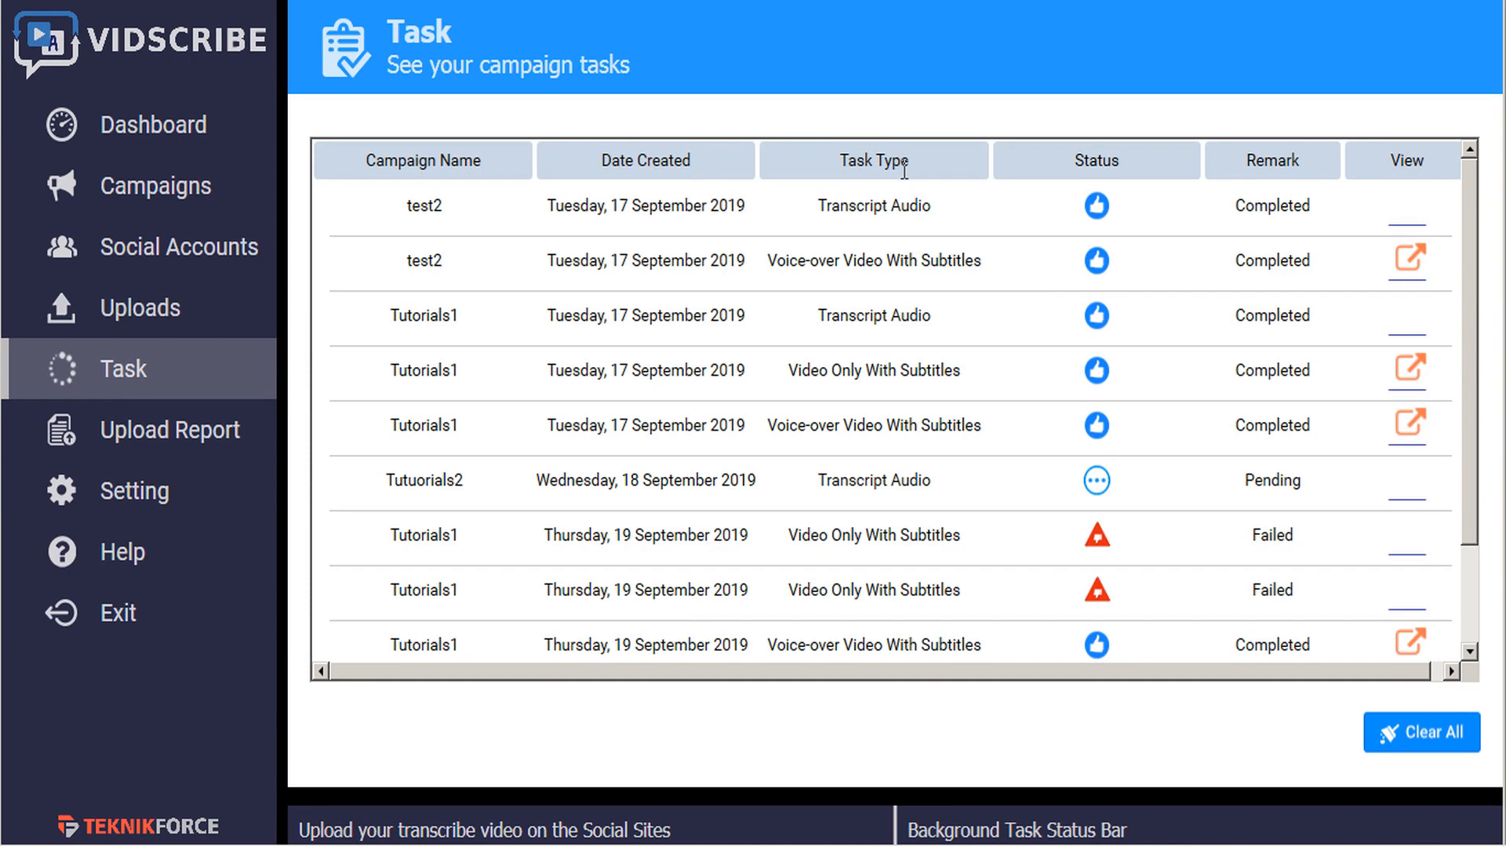
mouse_move(915, 198)
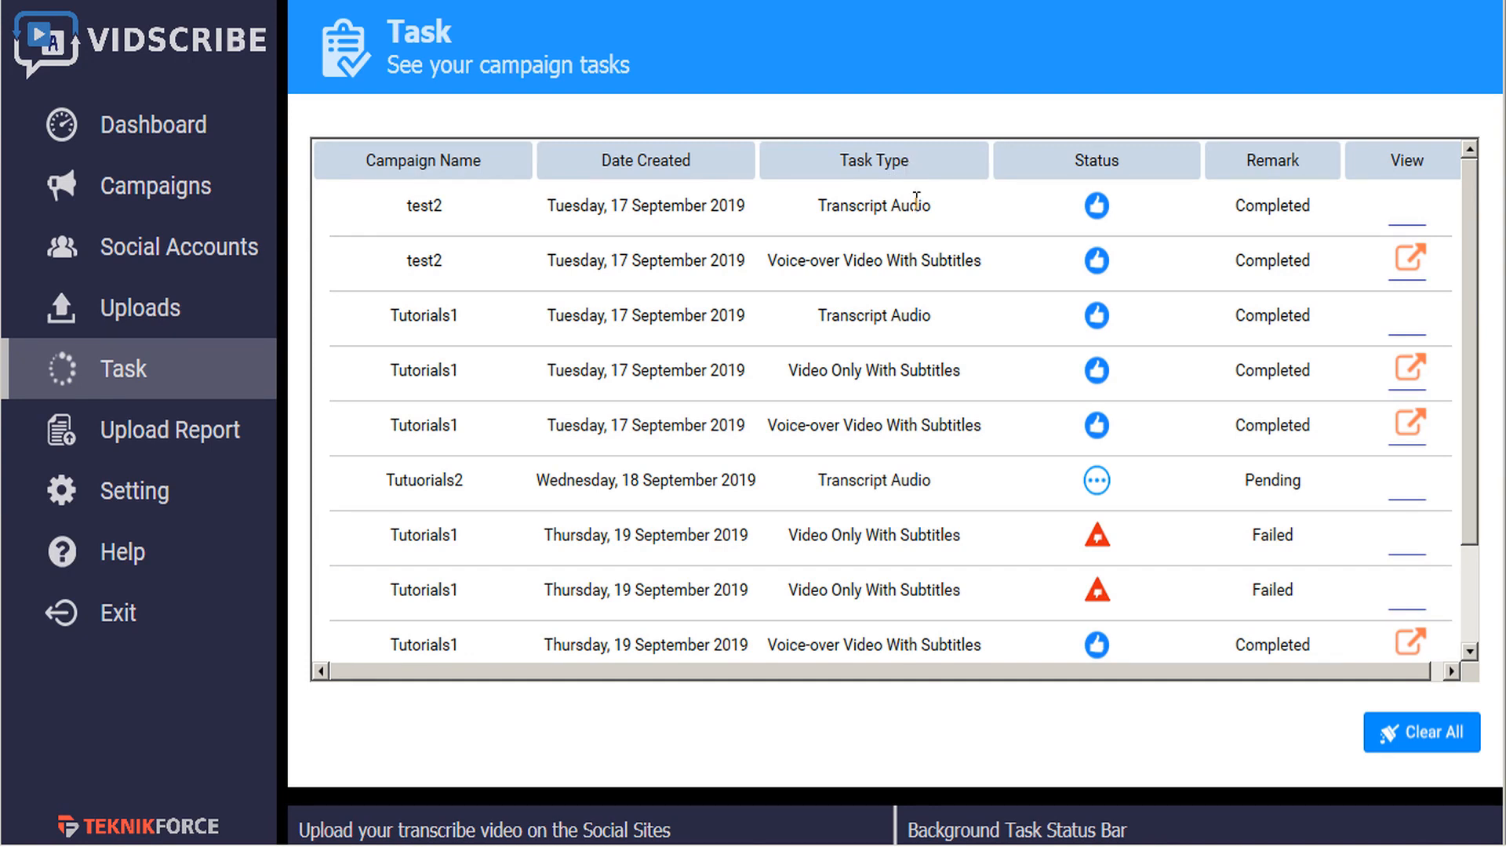
mouse_move(928, 211)
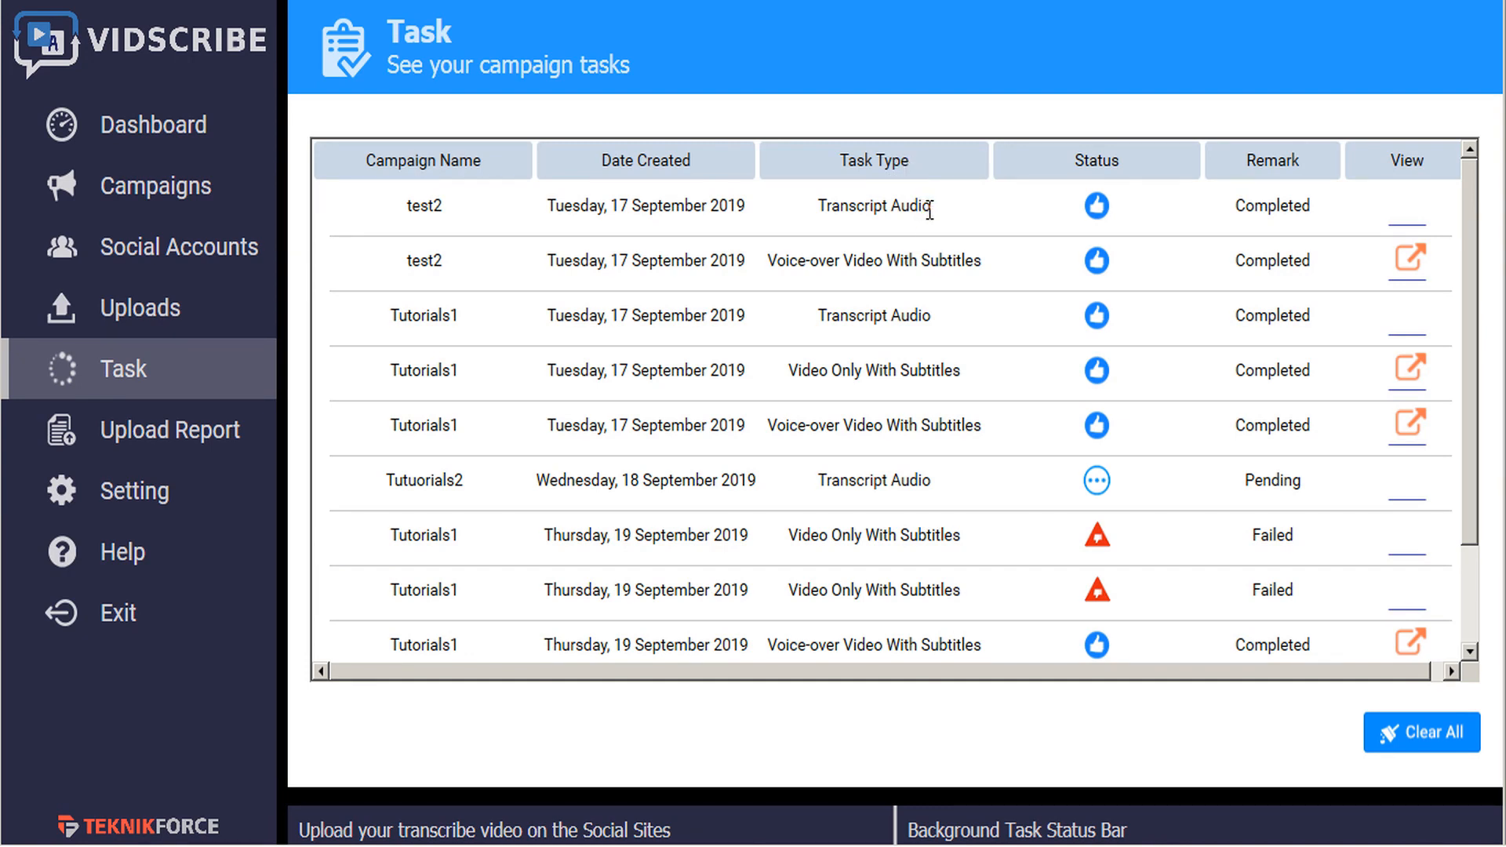
mouse_move(944, 267)
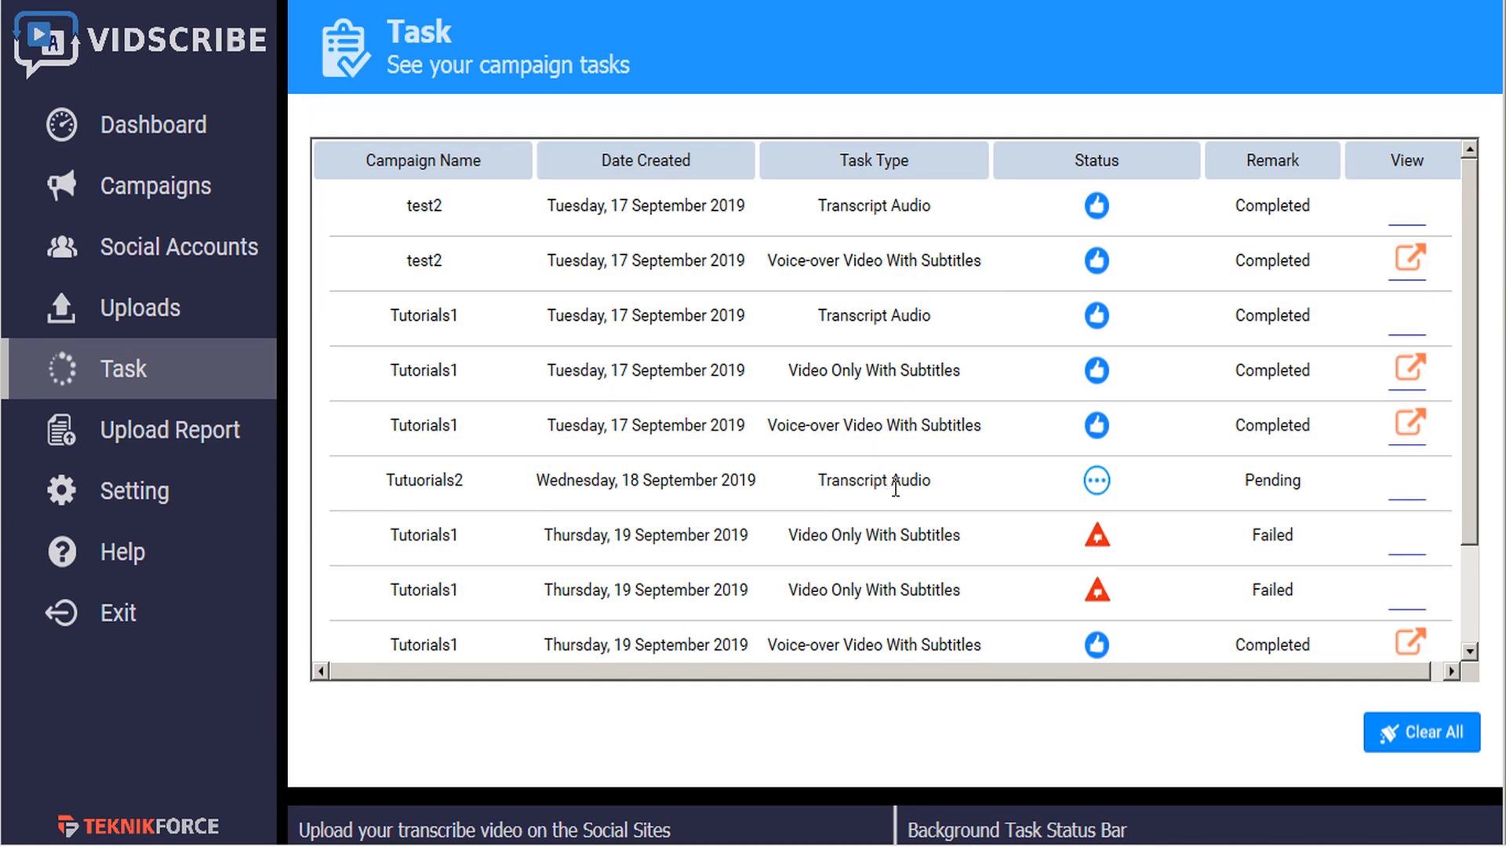
mouse_move(911, 483)
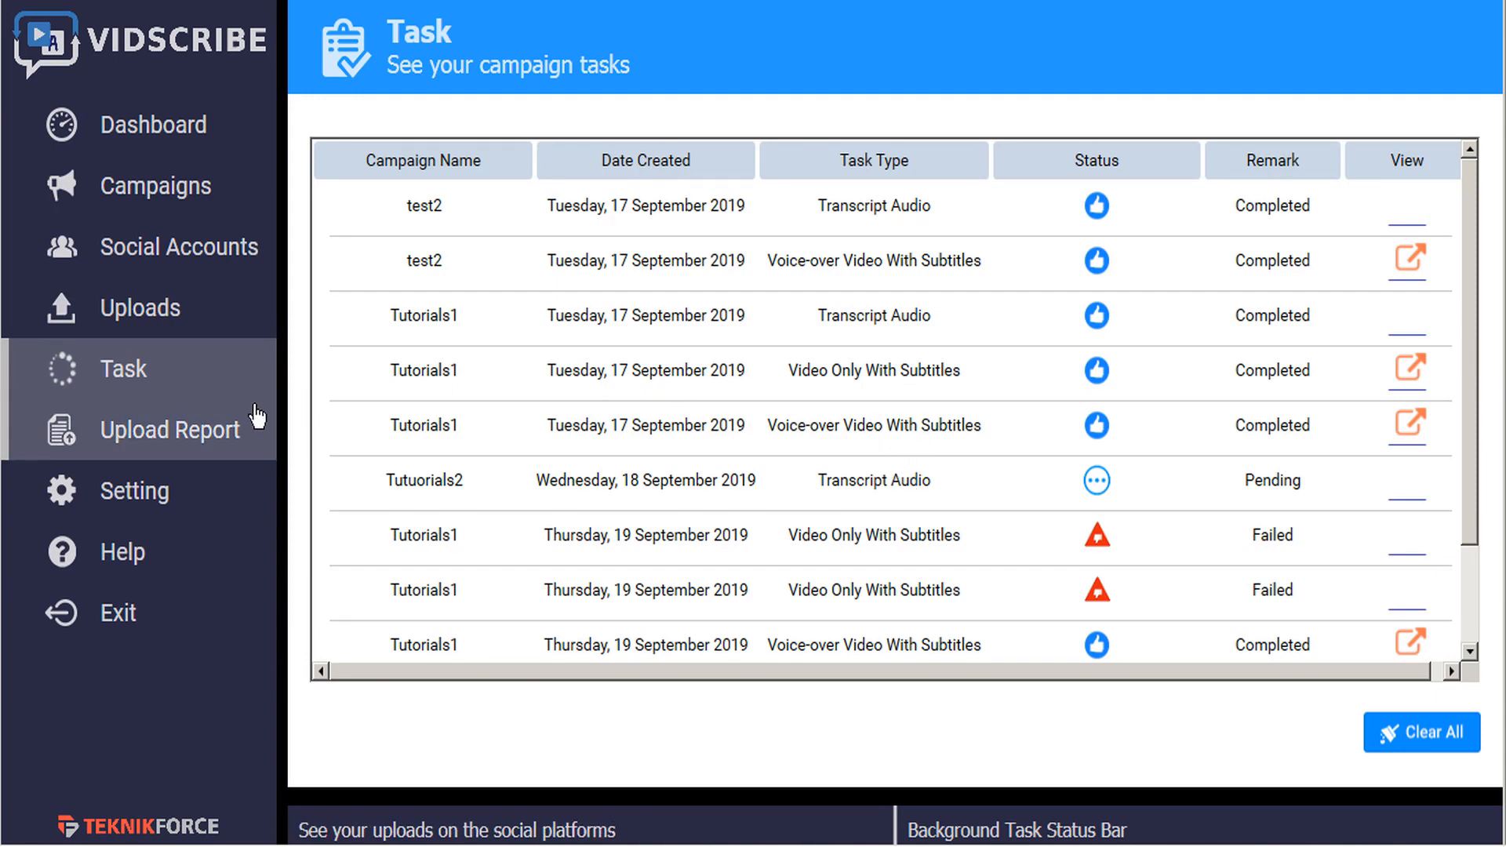
- Show the Upload Report of YouTube and Dropbox uploads for test2 and Tutorials1
click(175, 430)
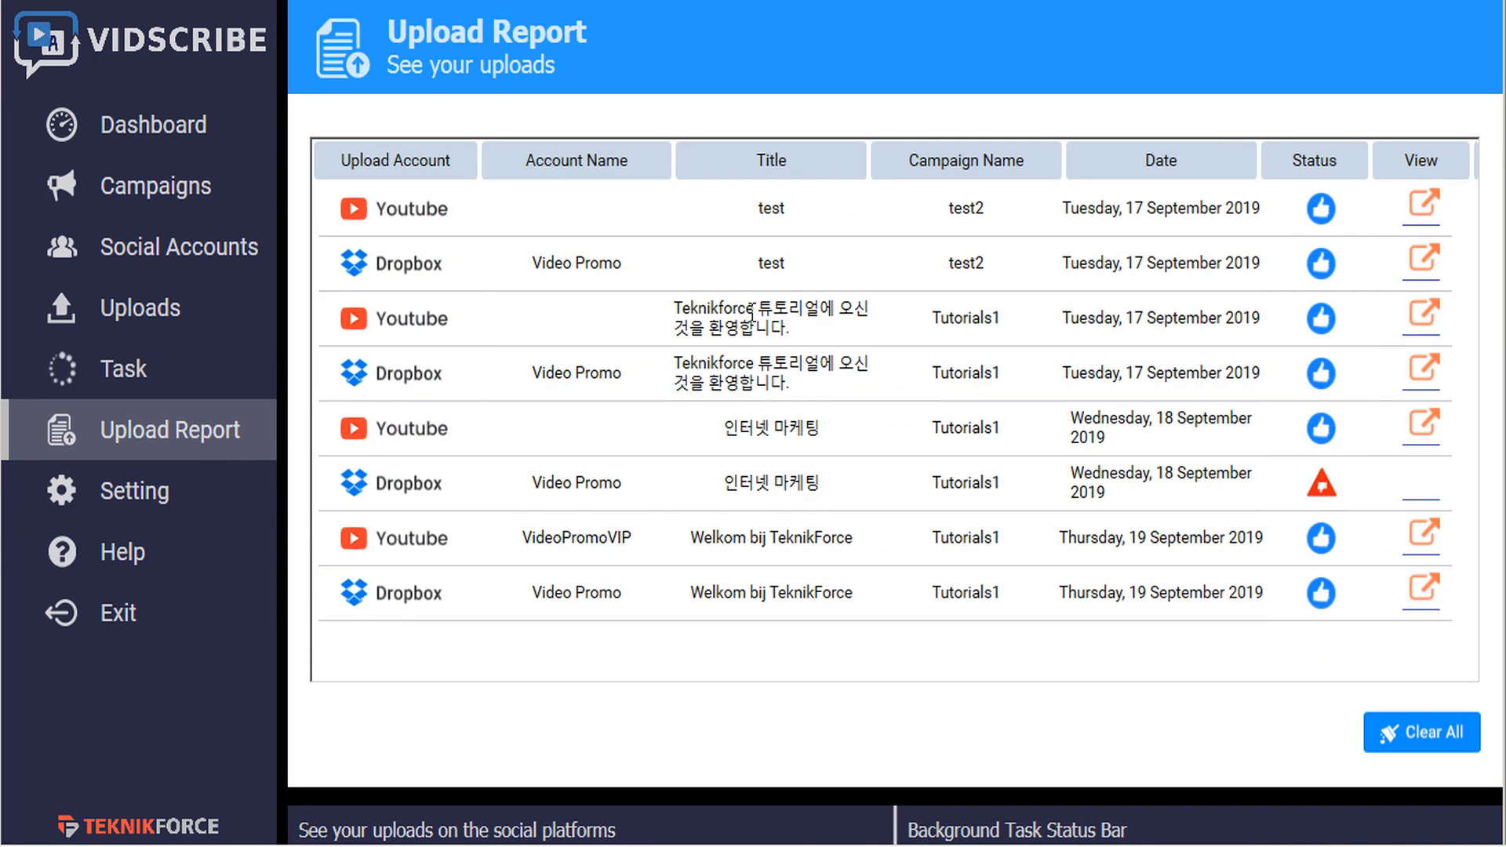
mouse_move(970, 209)
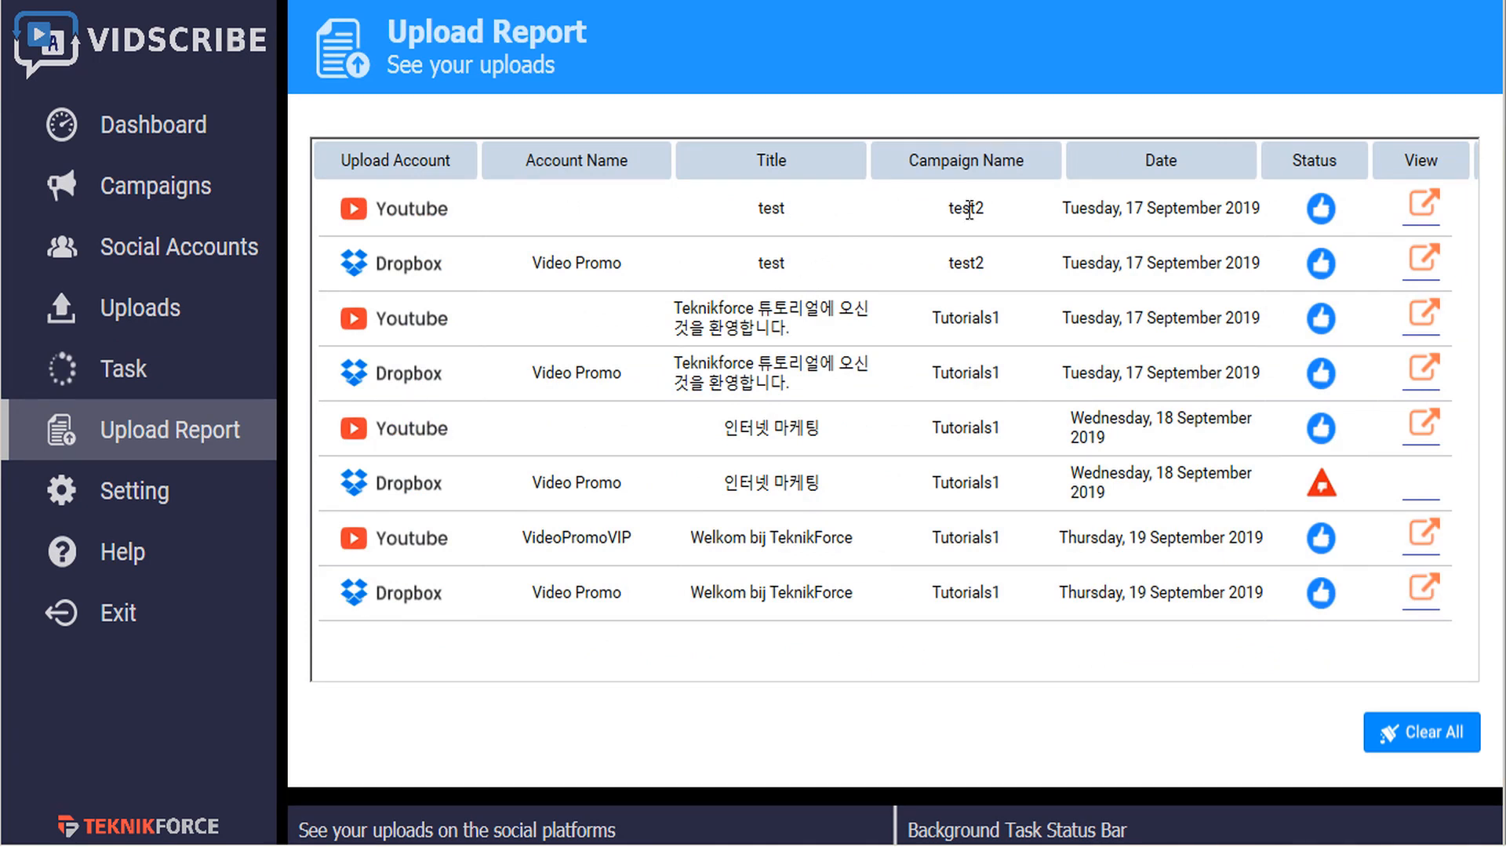
mouse_move(985, 492)
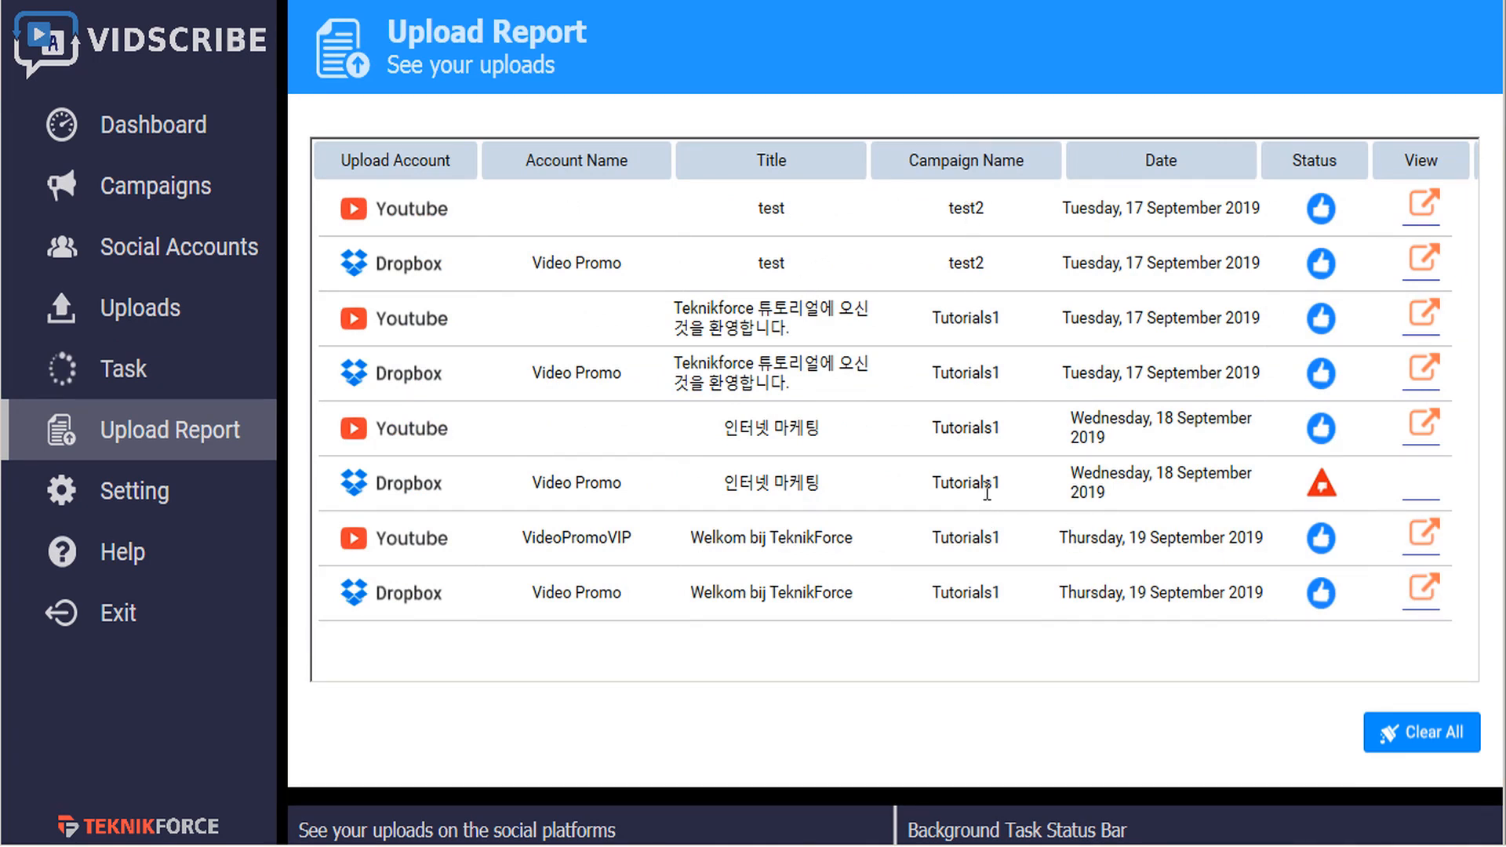
mouse_move(163, 399)
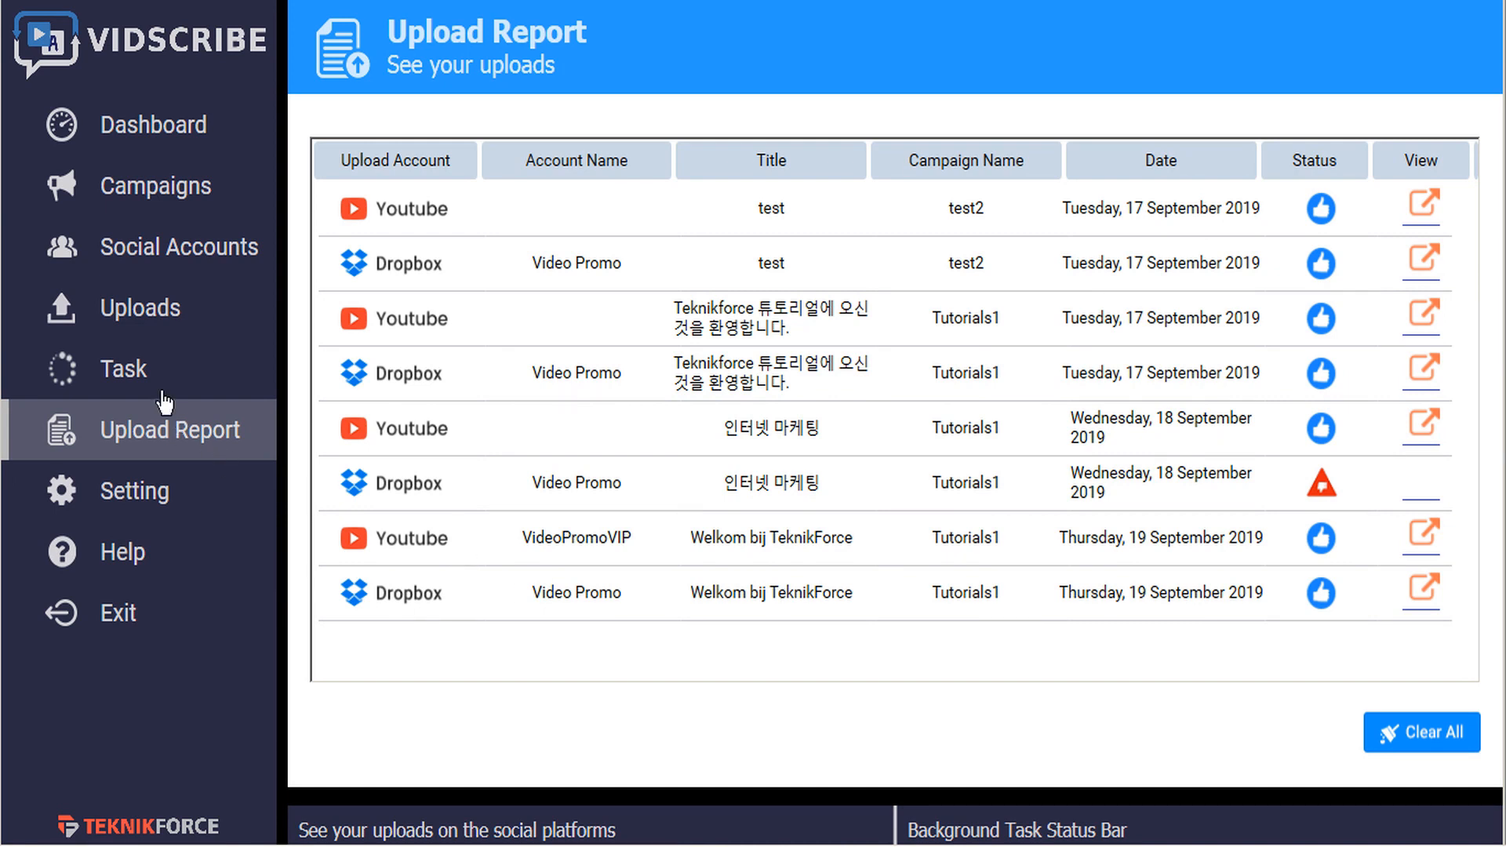
- Return to the Task list of transcript and subtitle tasks
click(123, 368)
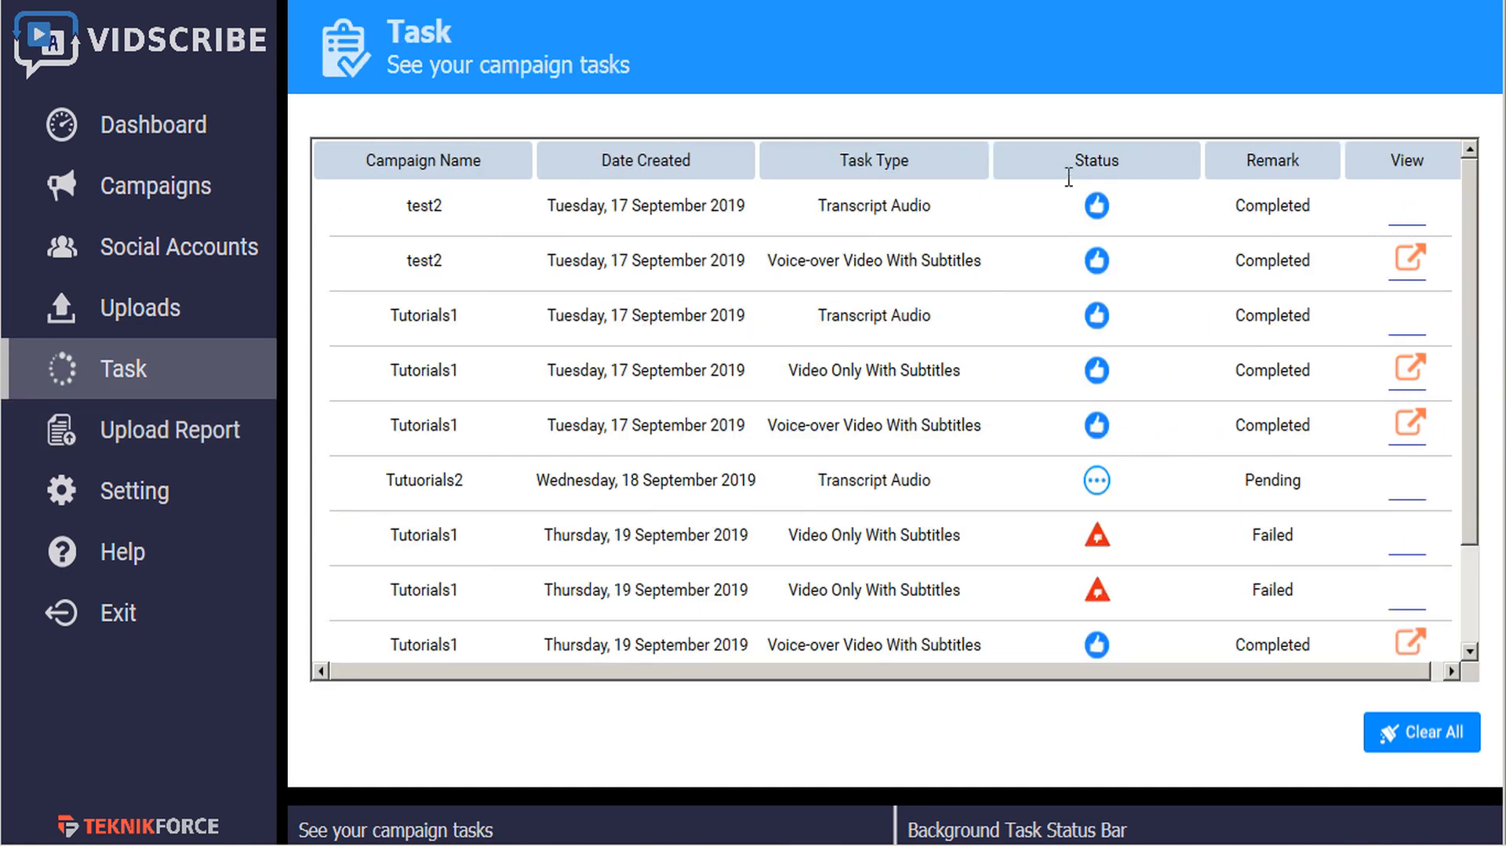
mouse_move(1101, 207)
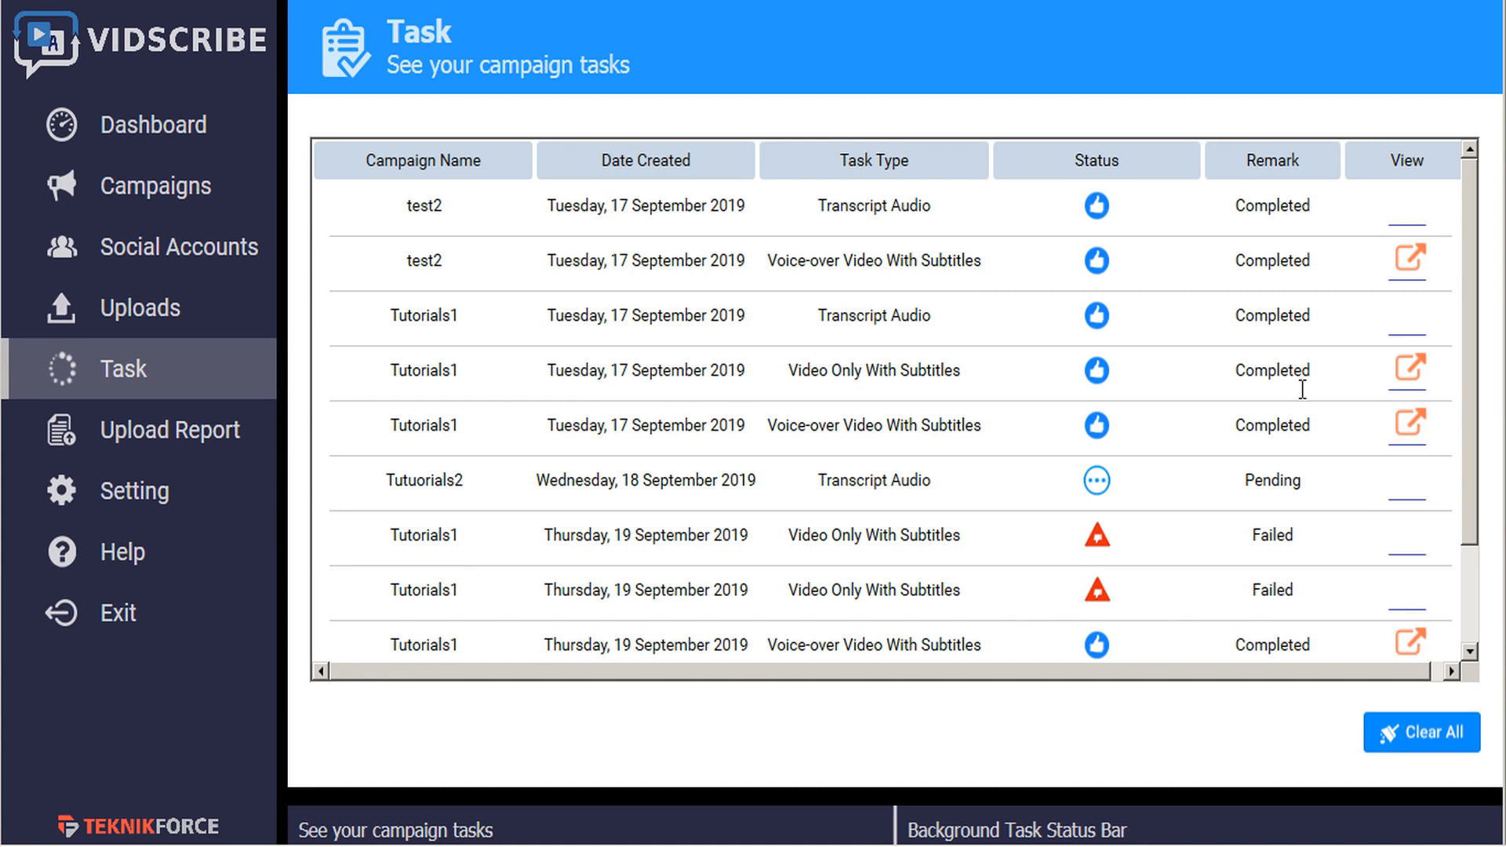
mouse_move(1288, 543)
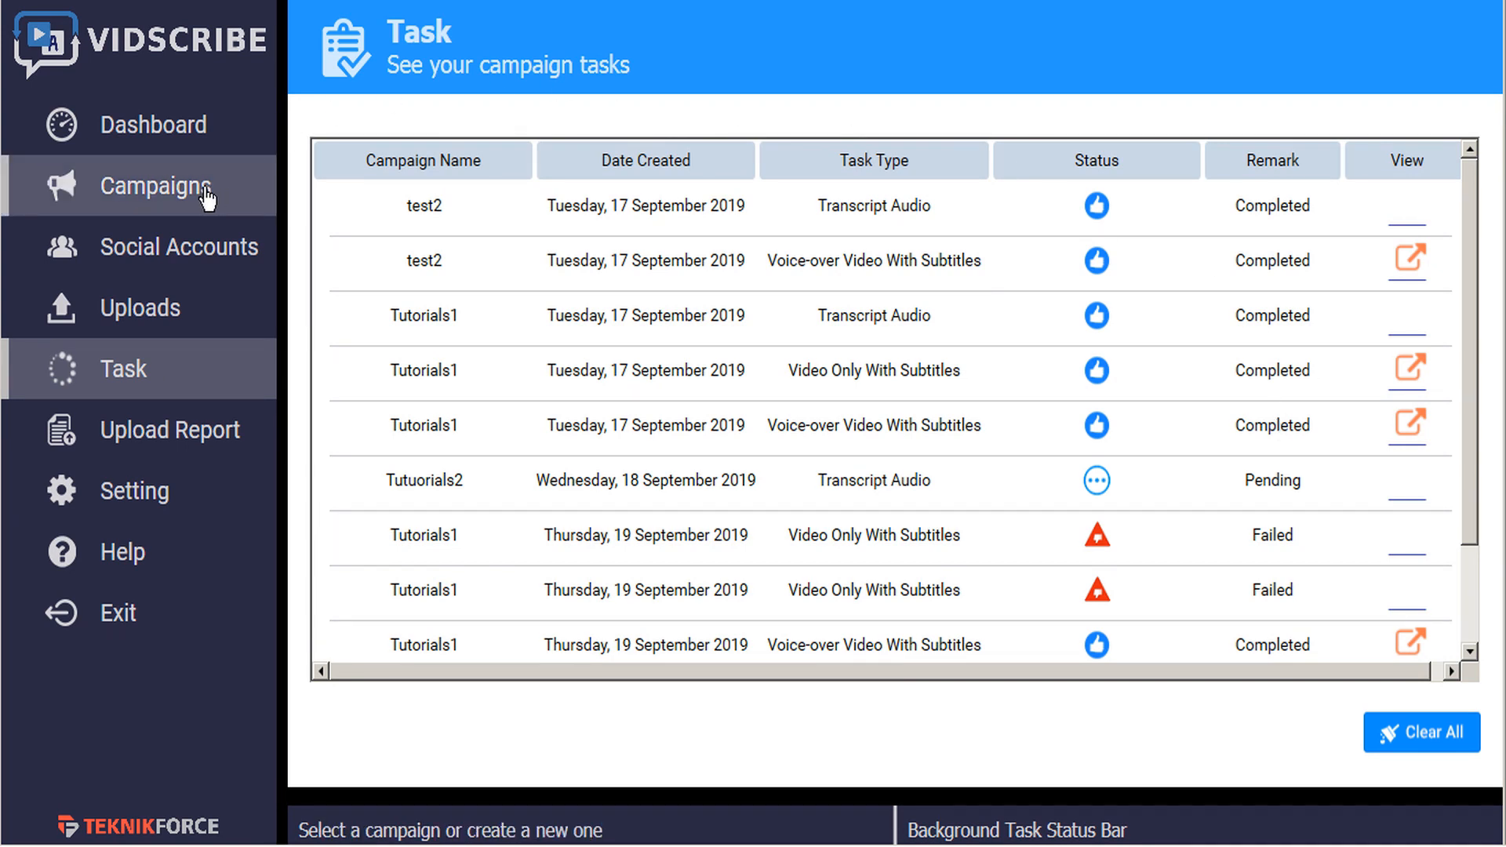
- Start Tutorials1 from Campaigns, generate a subtitled video and save it as MP4, queuing the task
click(154, 185)
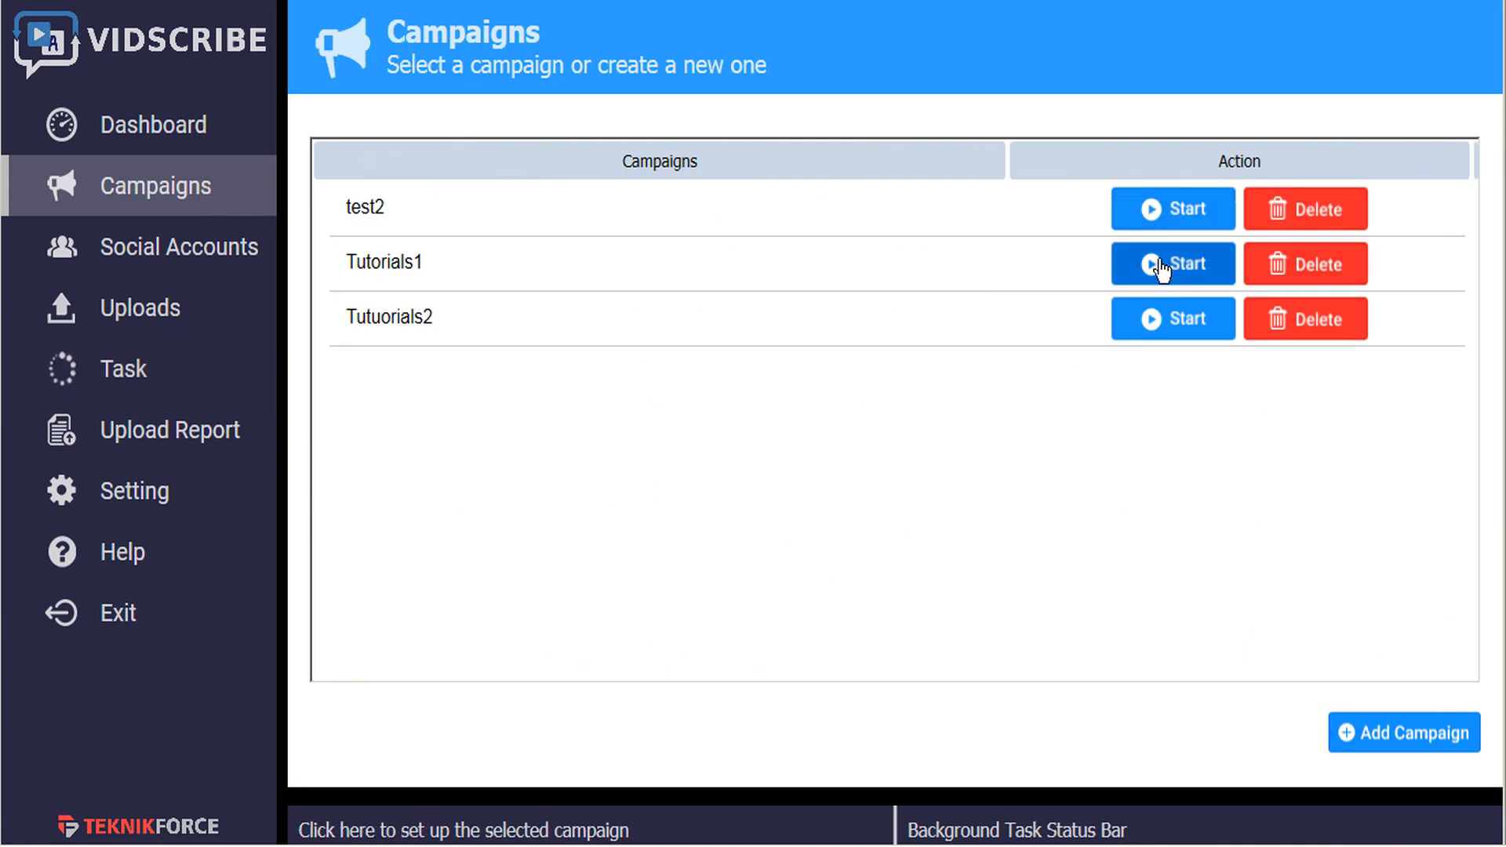
click(1172, 263)
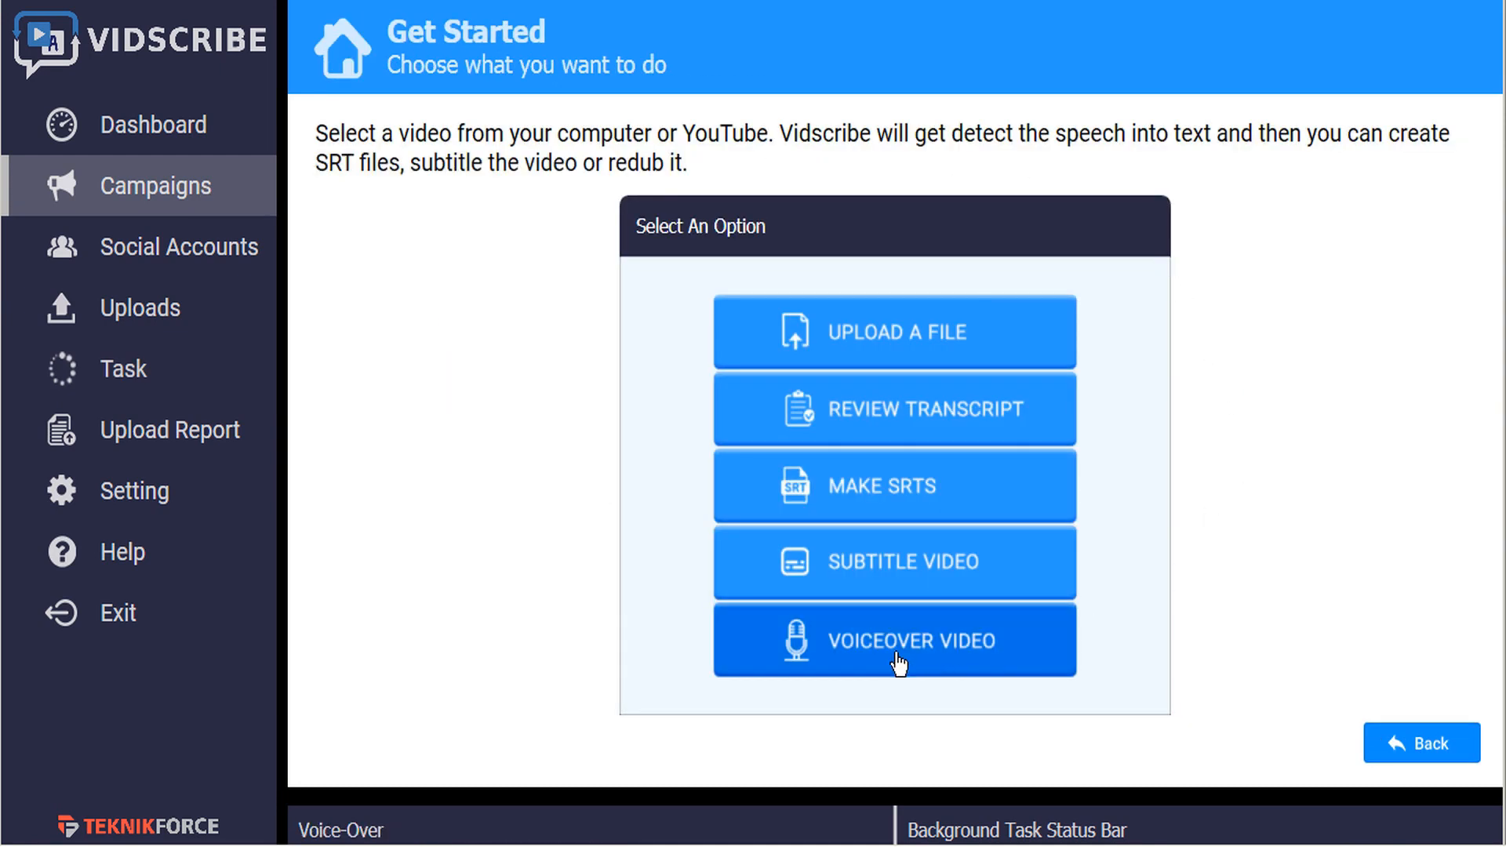
mouse_move(894, 562)
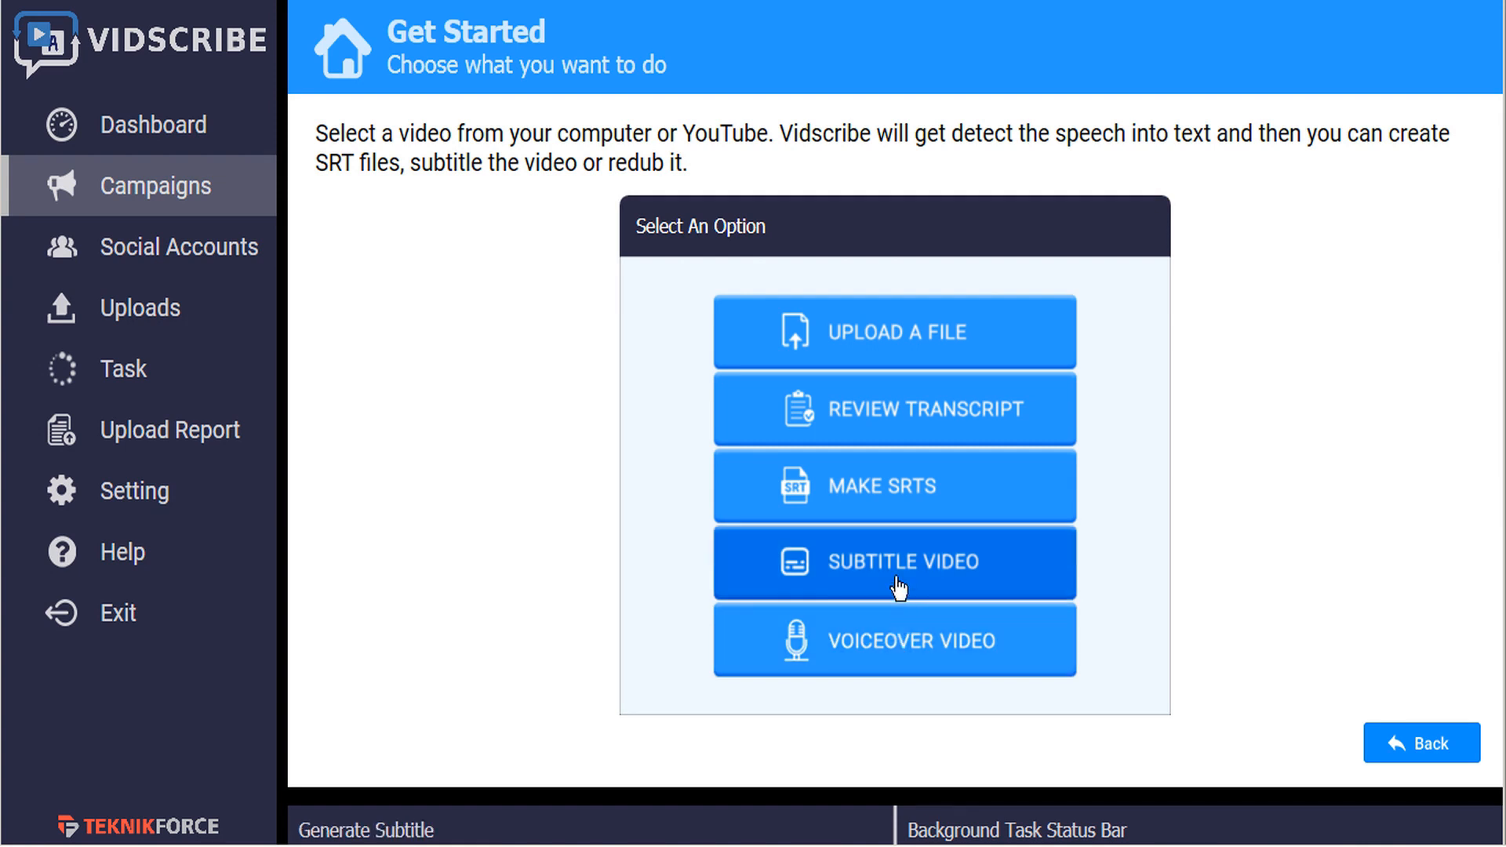
click(894, 564)
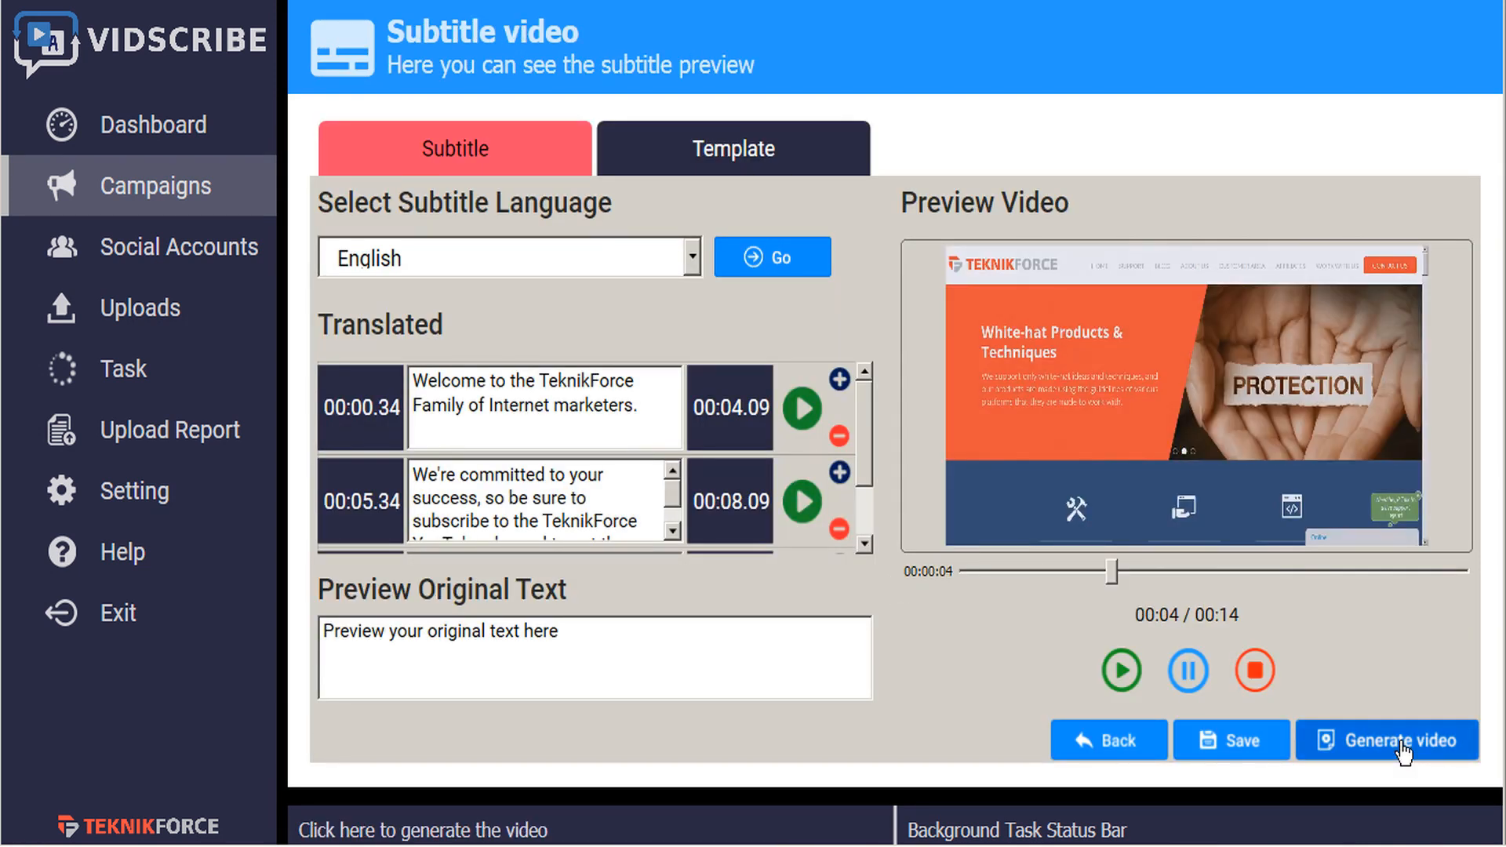
click(1387, 740)
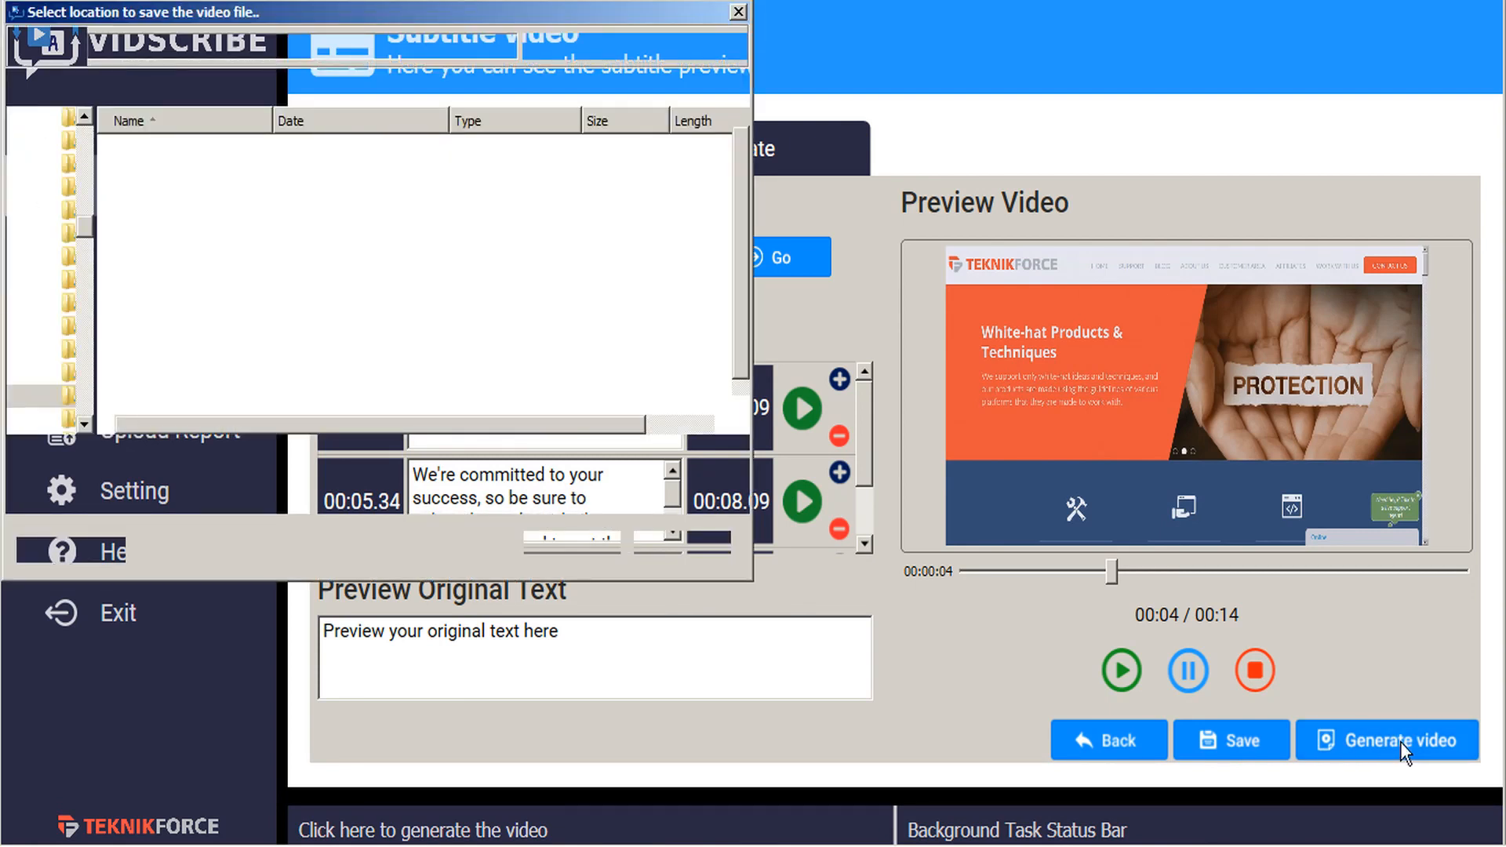
click(1386, 740)
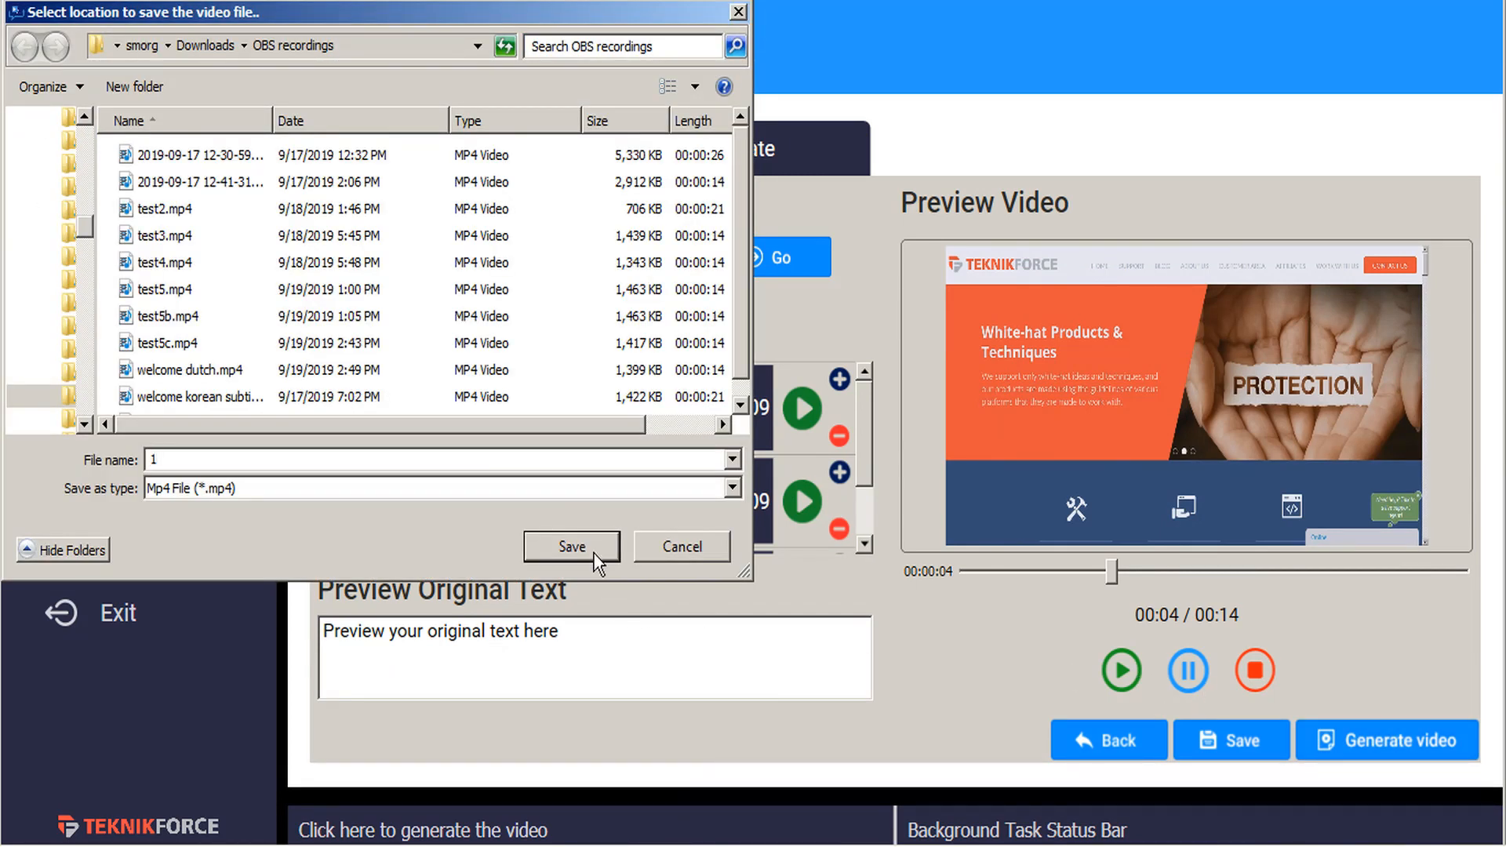
click(570, 546)
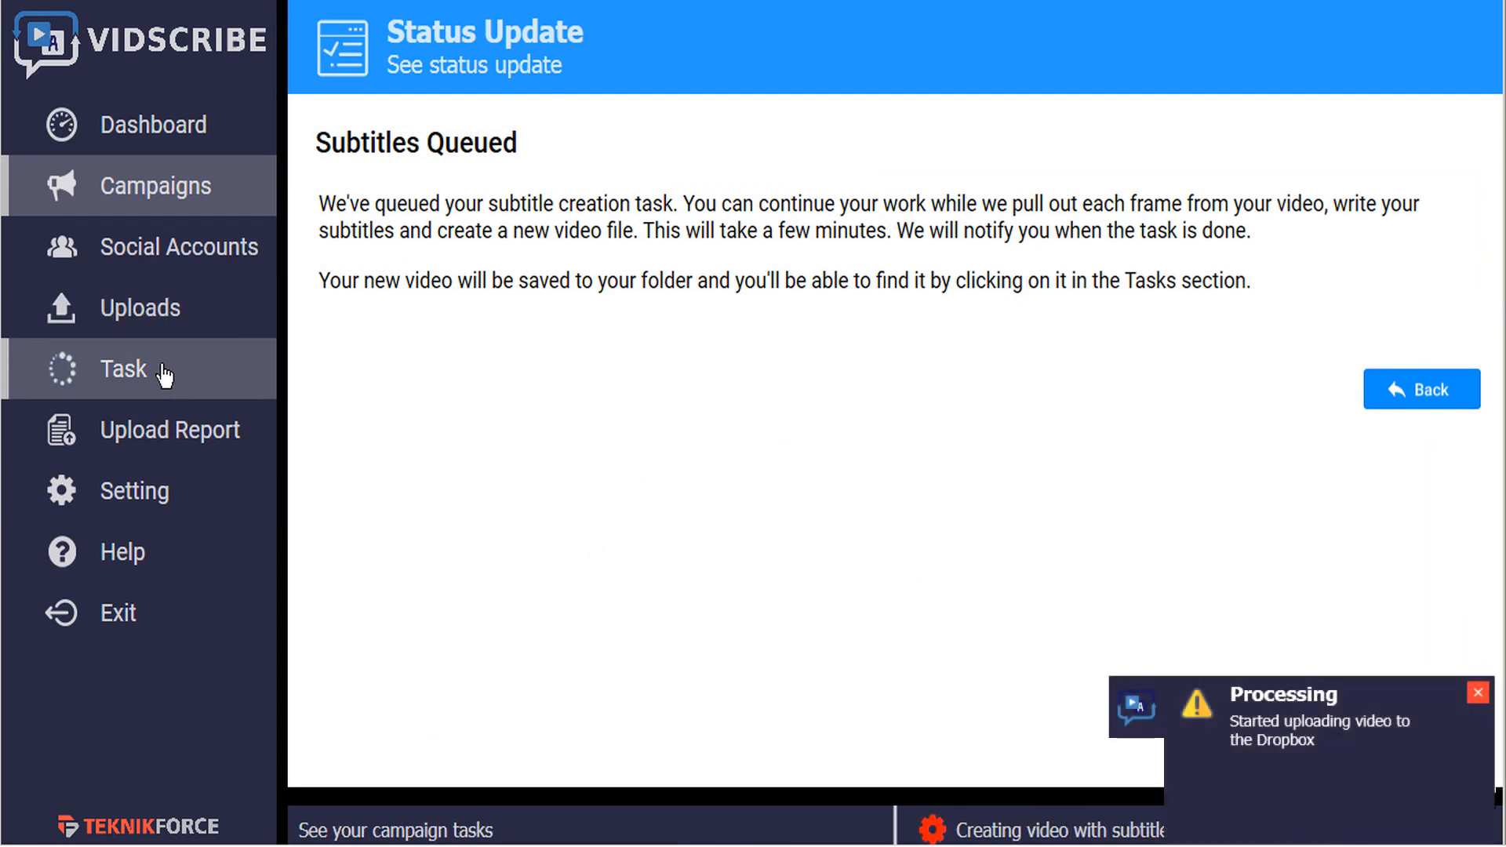
- Check the new task, then generate two more Tutorials1 subtitled videos saved as 2.mp4 and 3.mp4
click(123, 369)
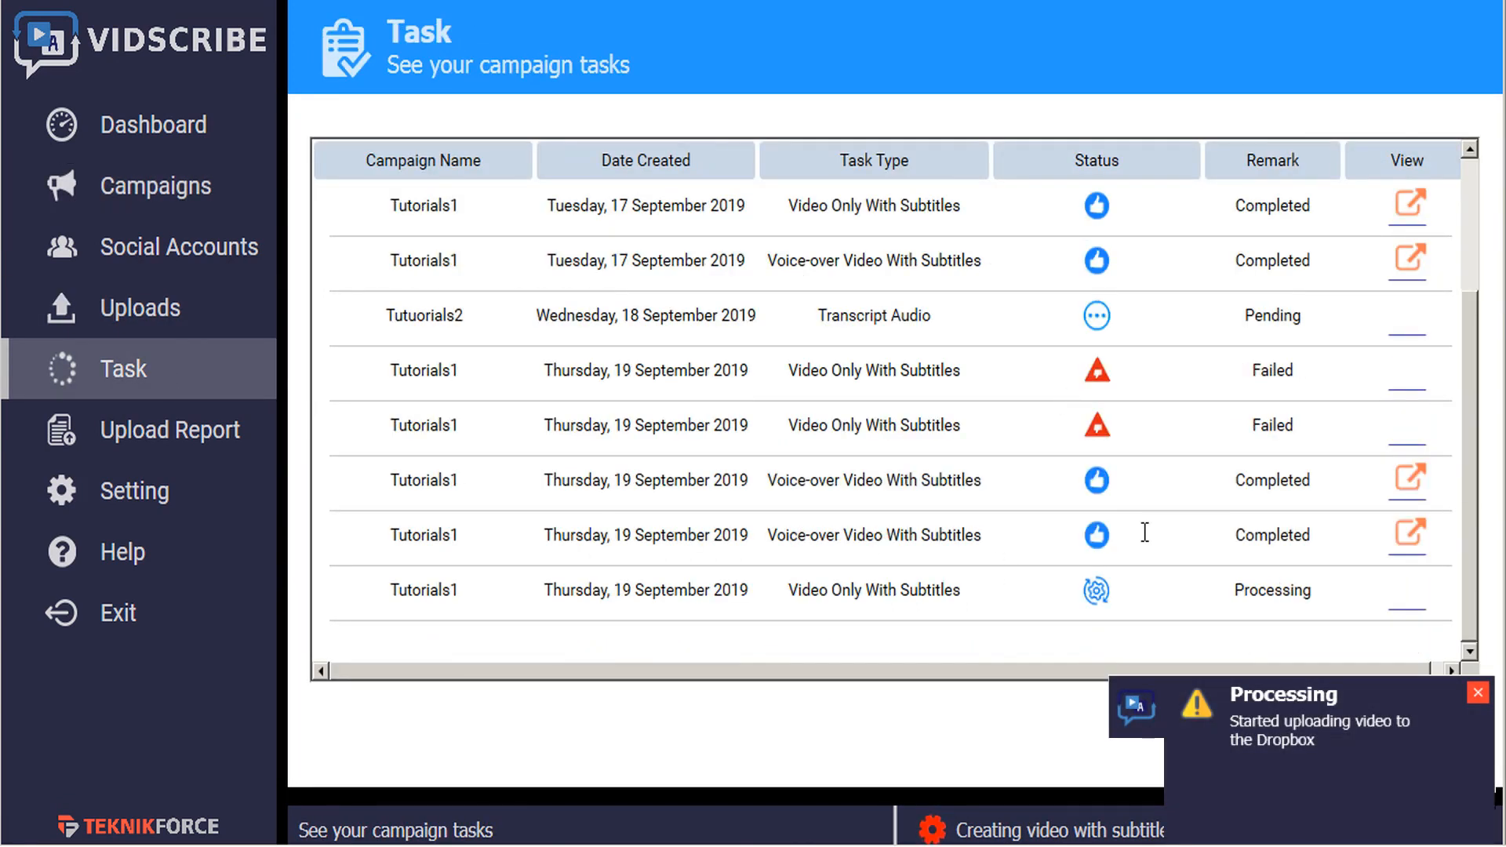
click(1477, 692)
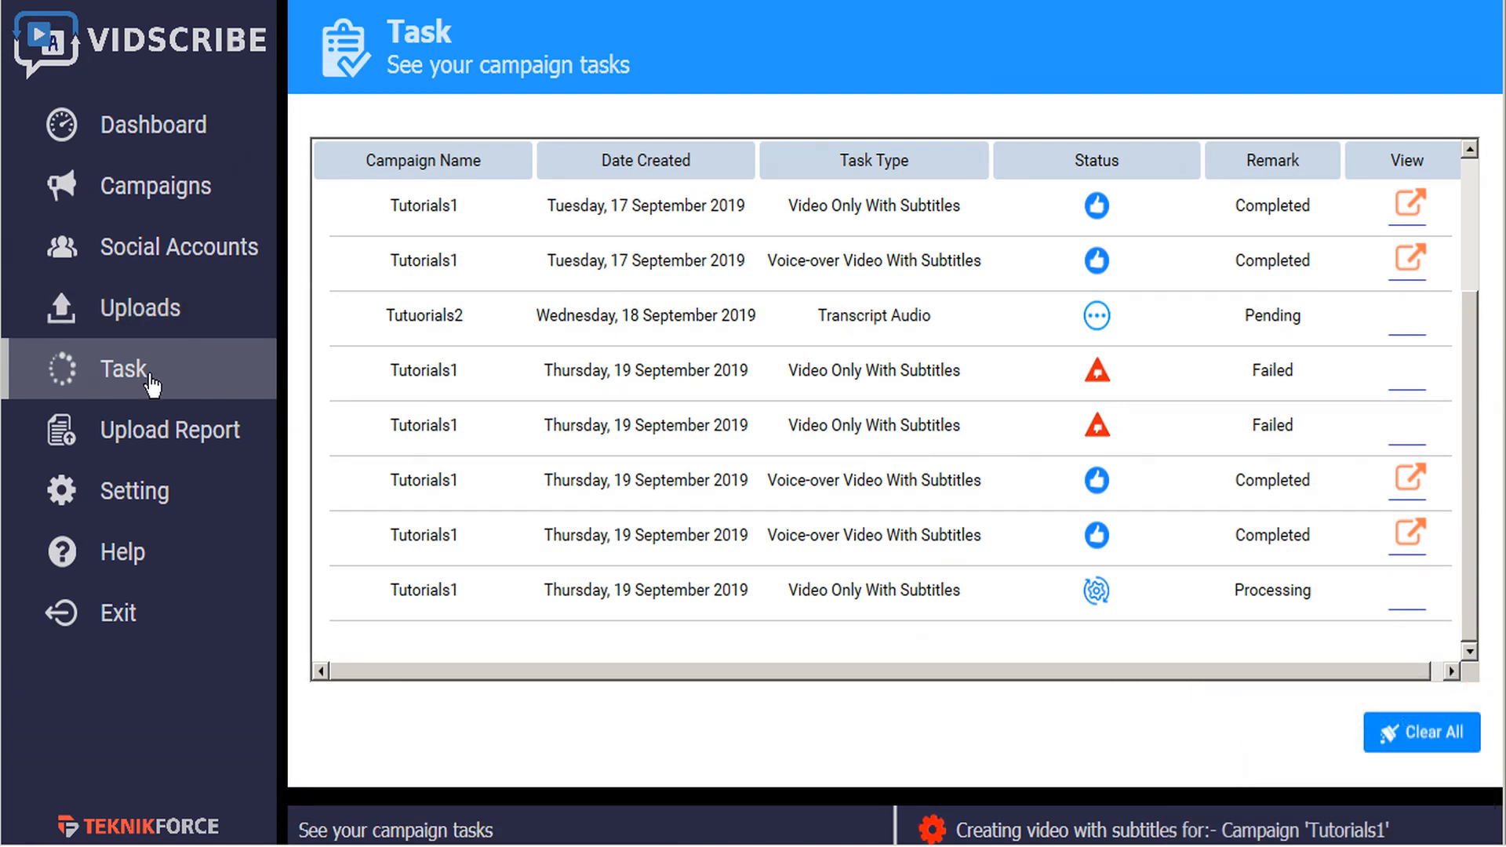
click(155, 185)
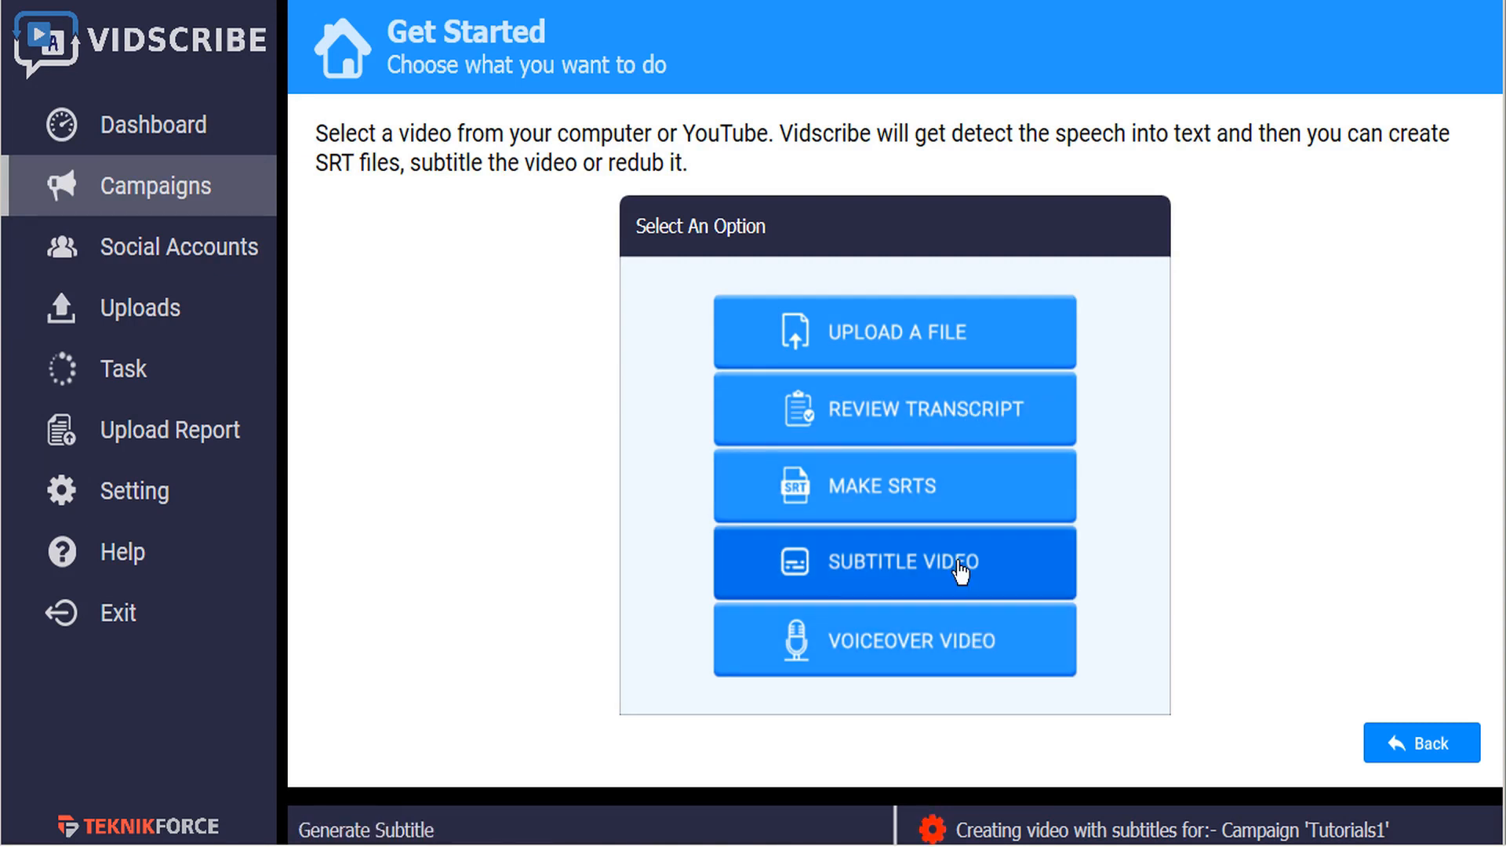
click(893, 562)
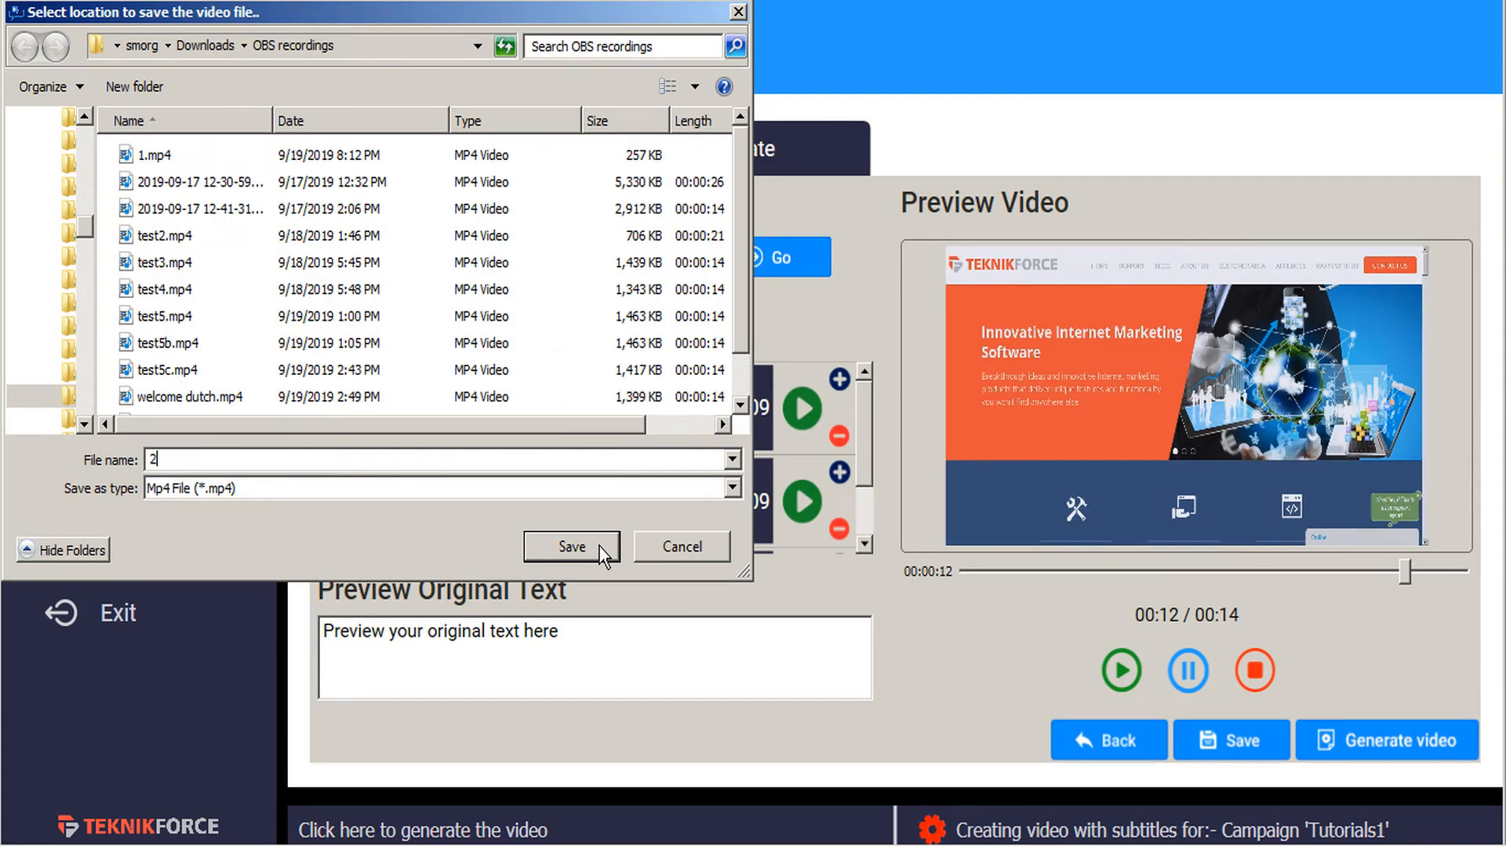
click(572, 547)
text(3)
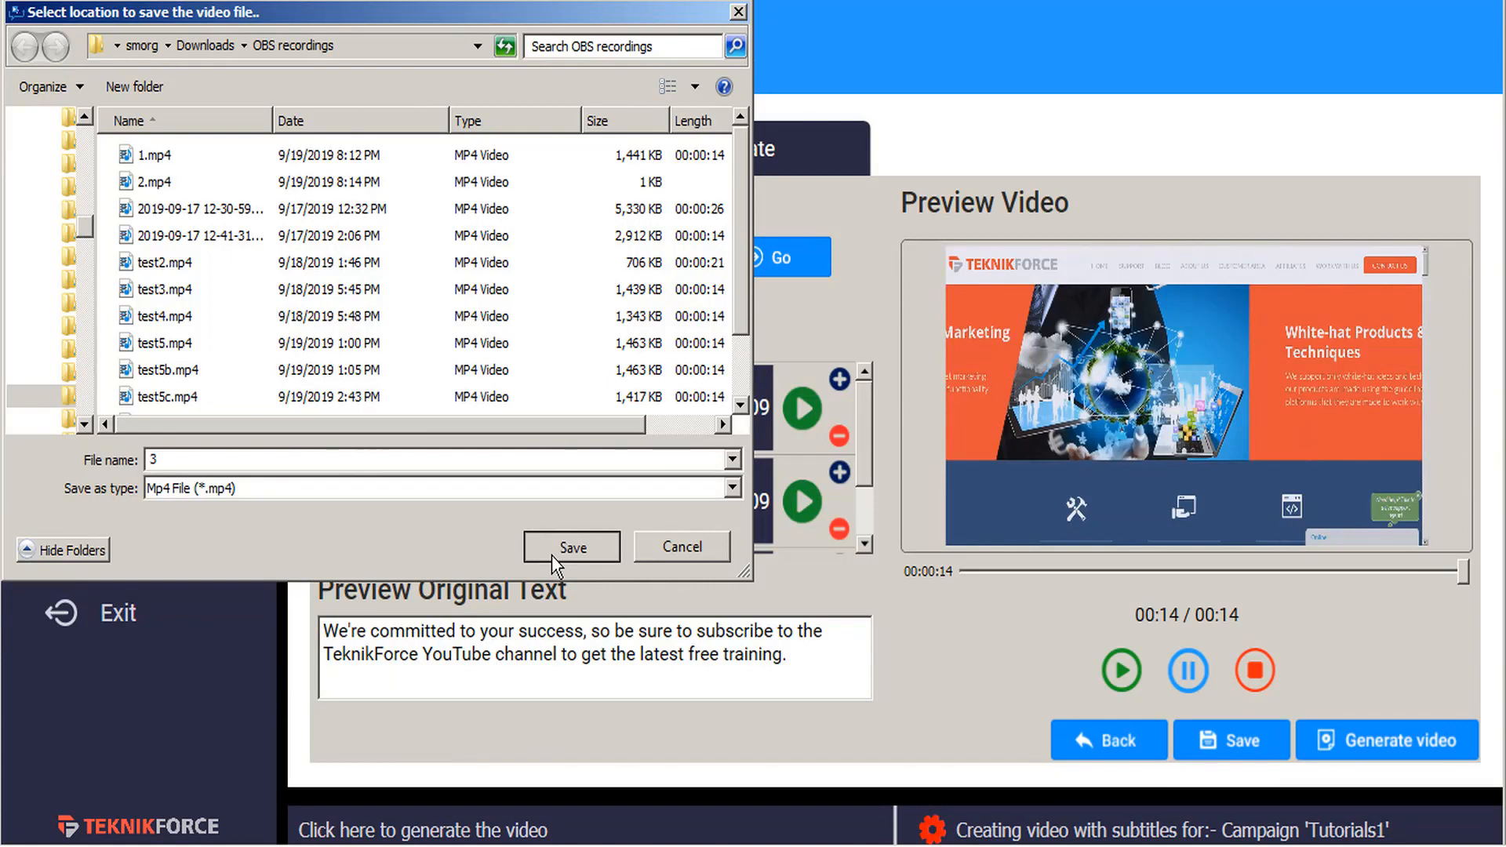
click(572, 547)
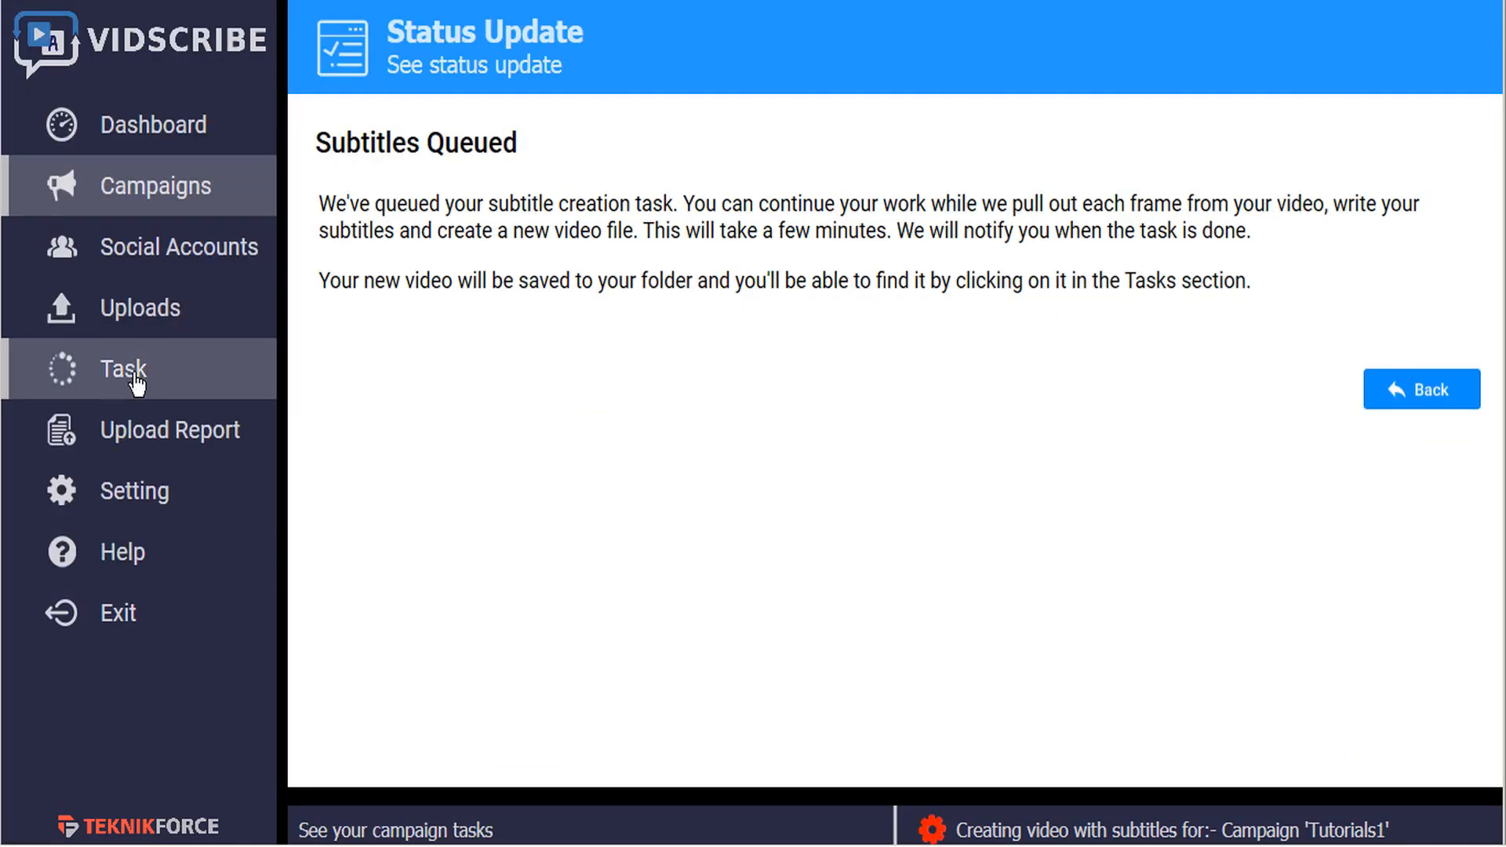
- Show the Task list with Tutorials1 subtitle tasks queued, processing and failed
click(122, 369)
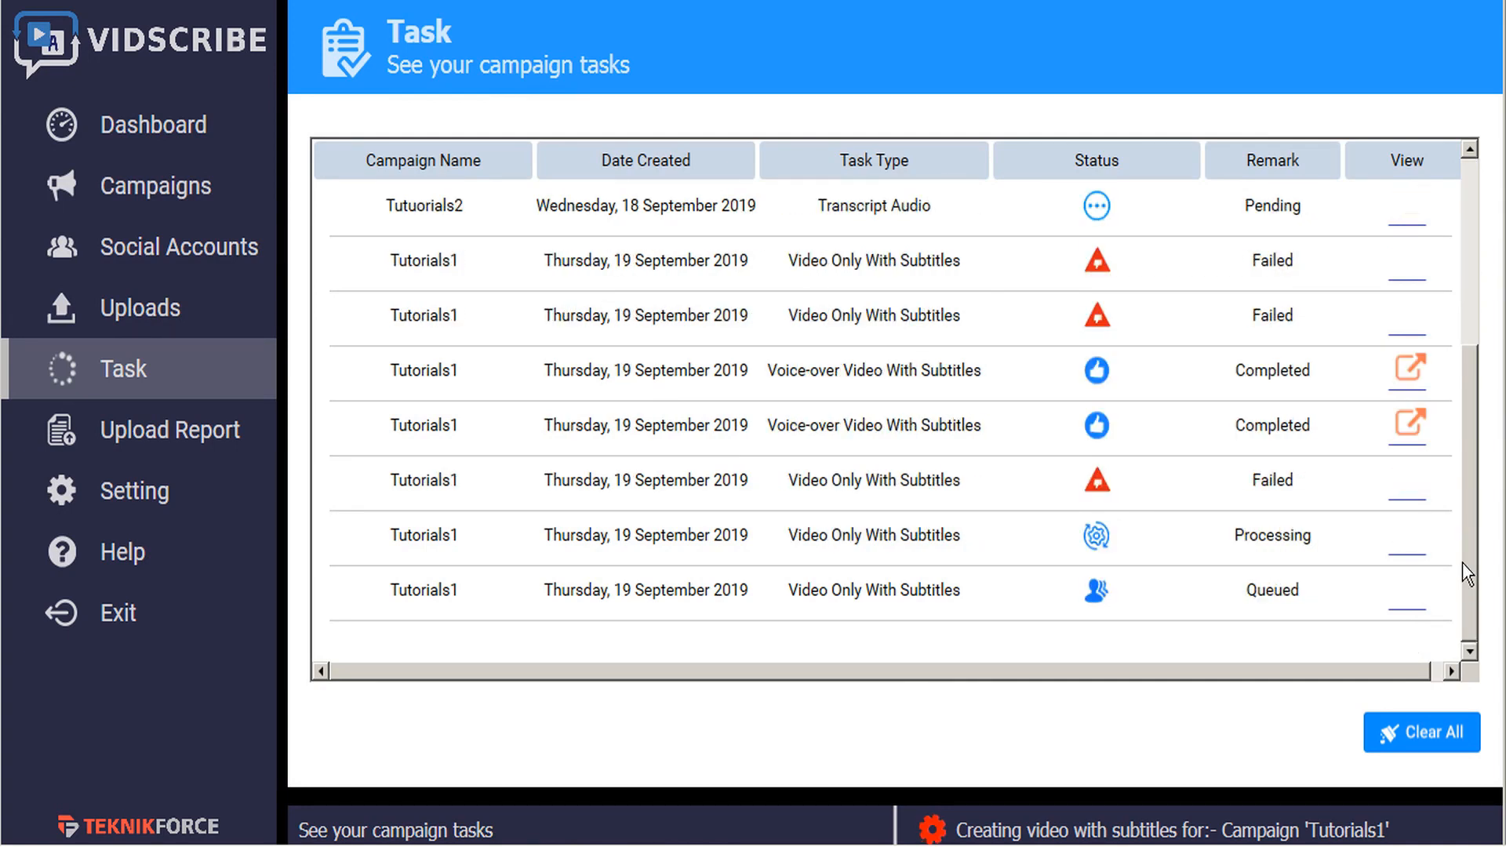
mouse_move(1158, 594)
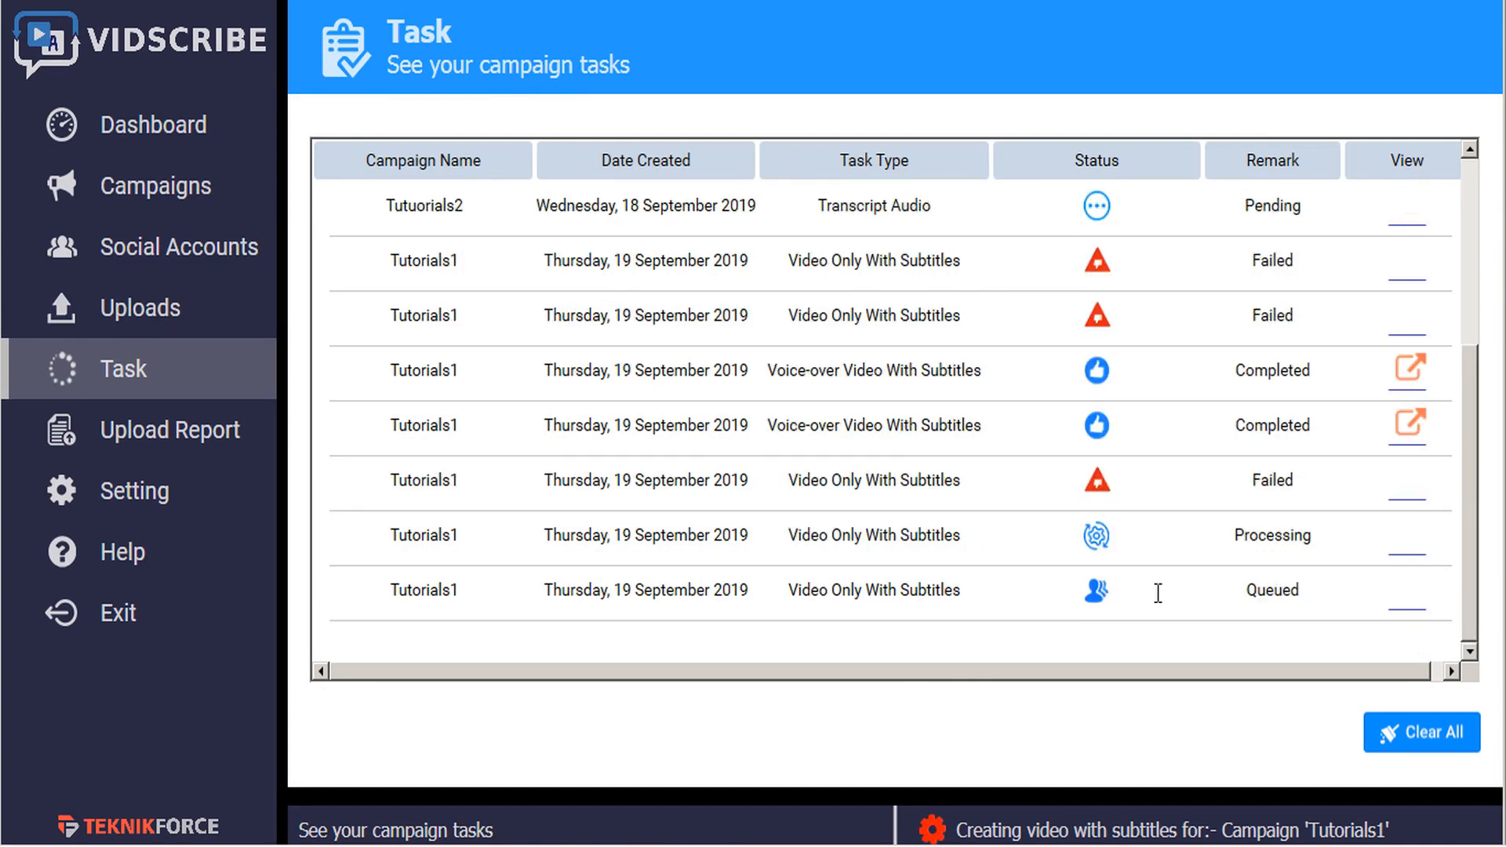
mouse_move(1283, 554)
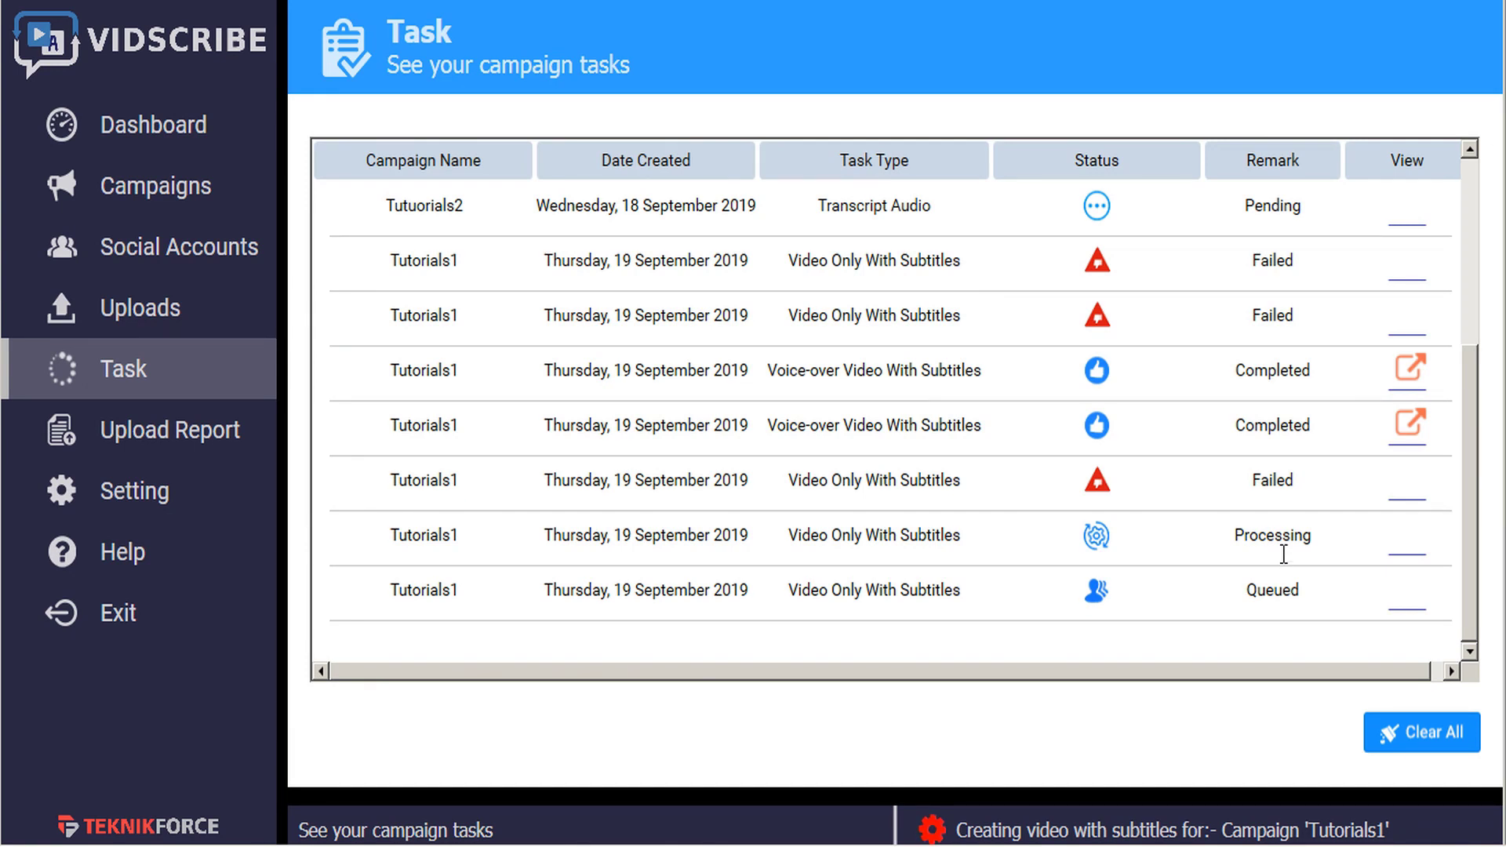
mouse_move(141, 393)
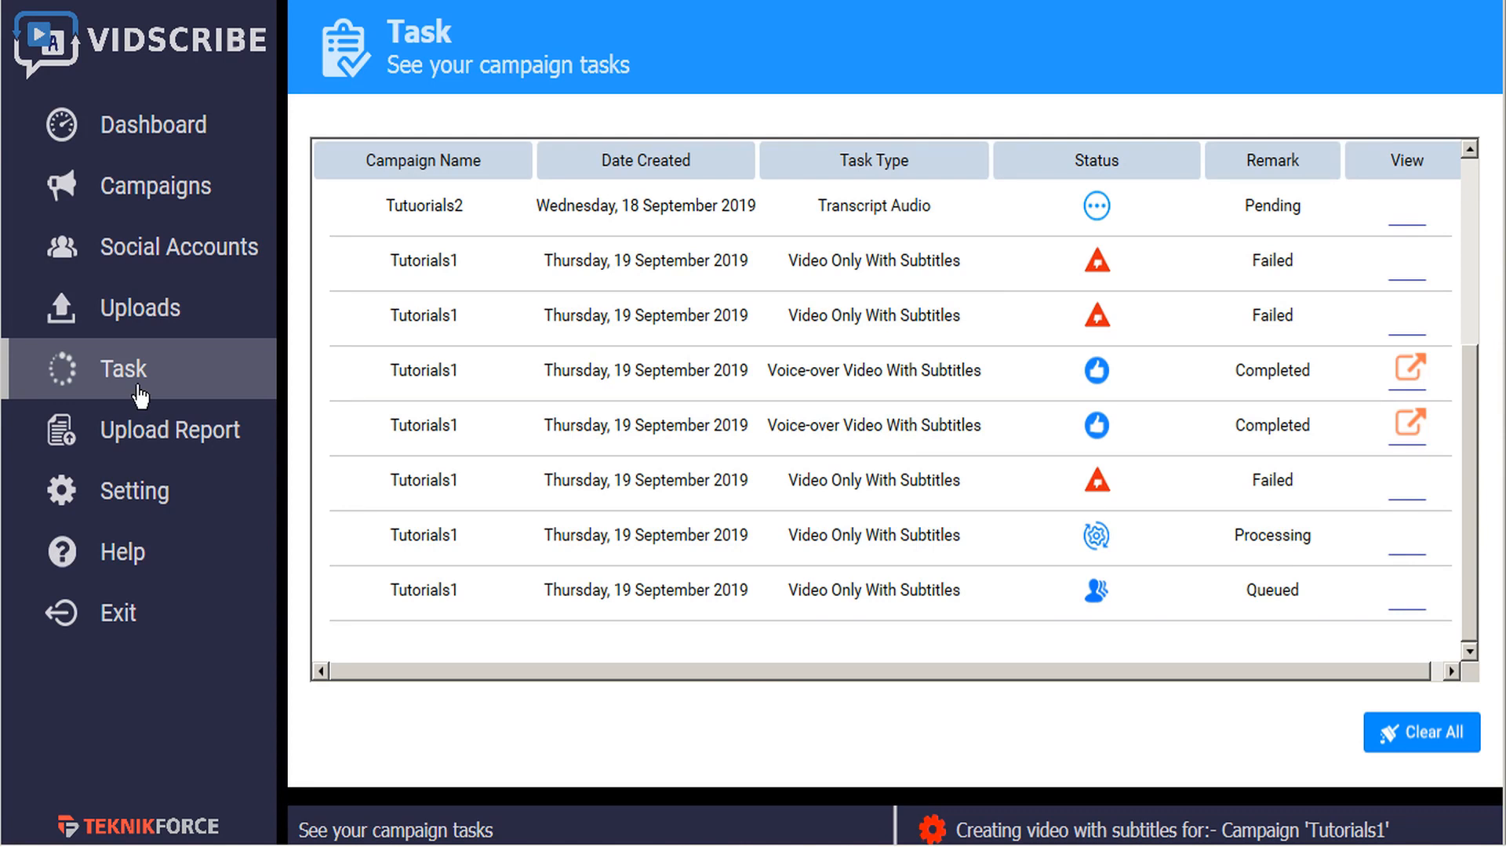
mouse_move(309, 334)
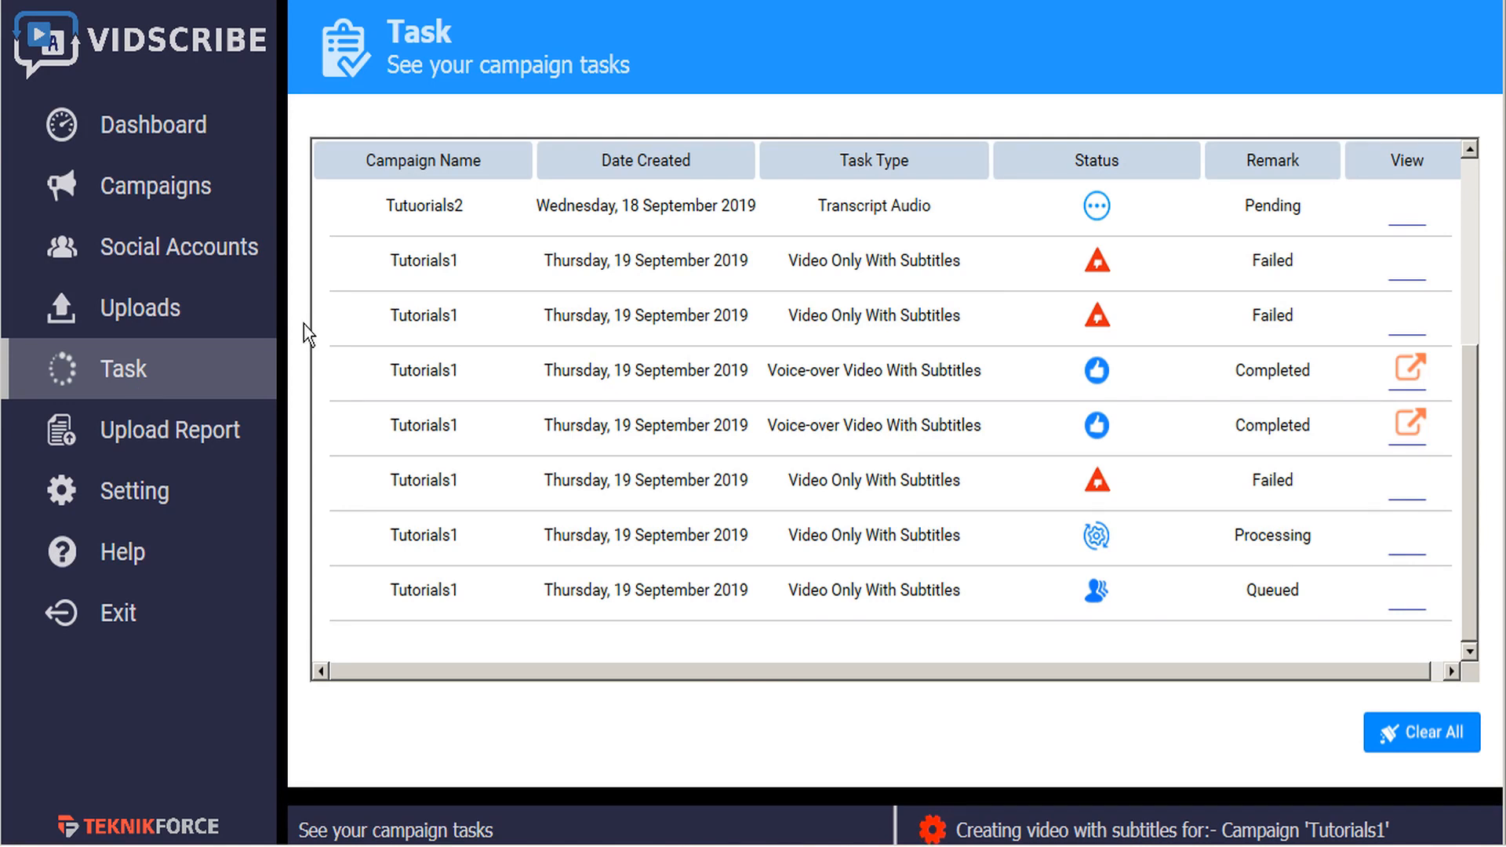
mouse_move(124, 382)
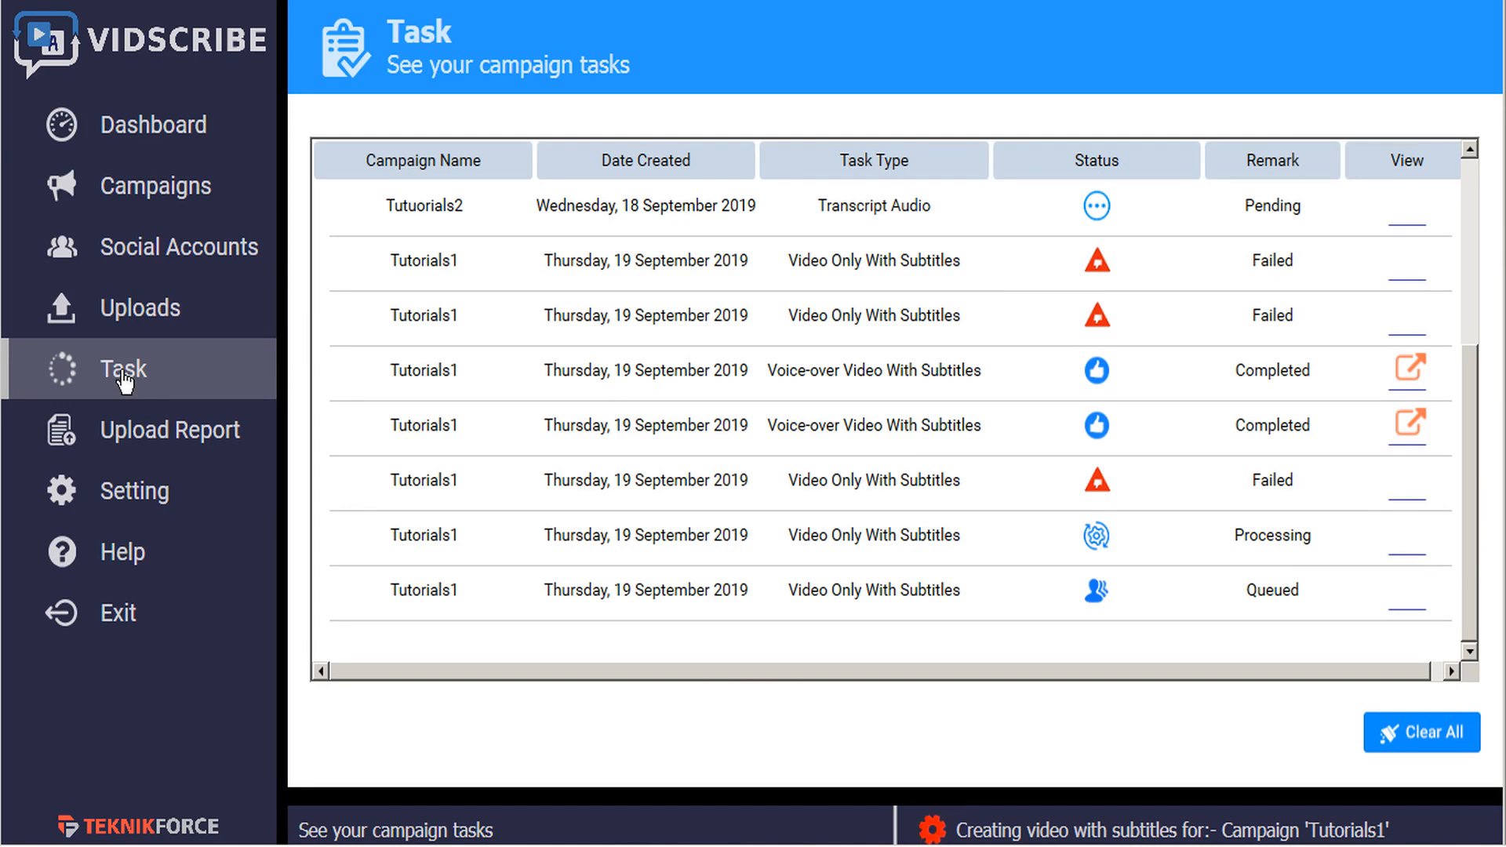
mouse_move(506, 461)
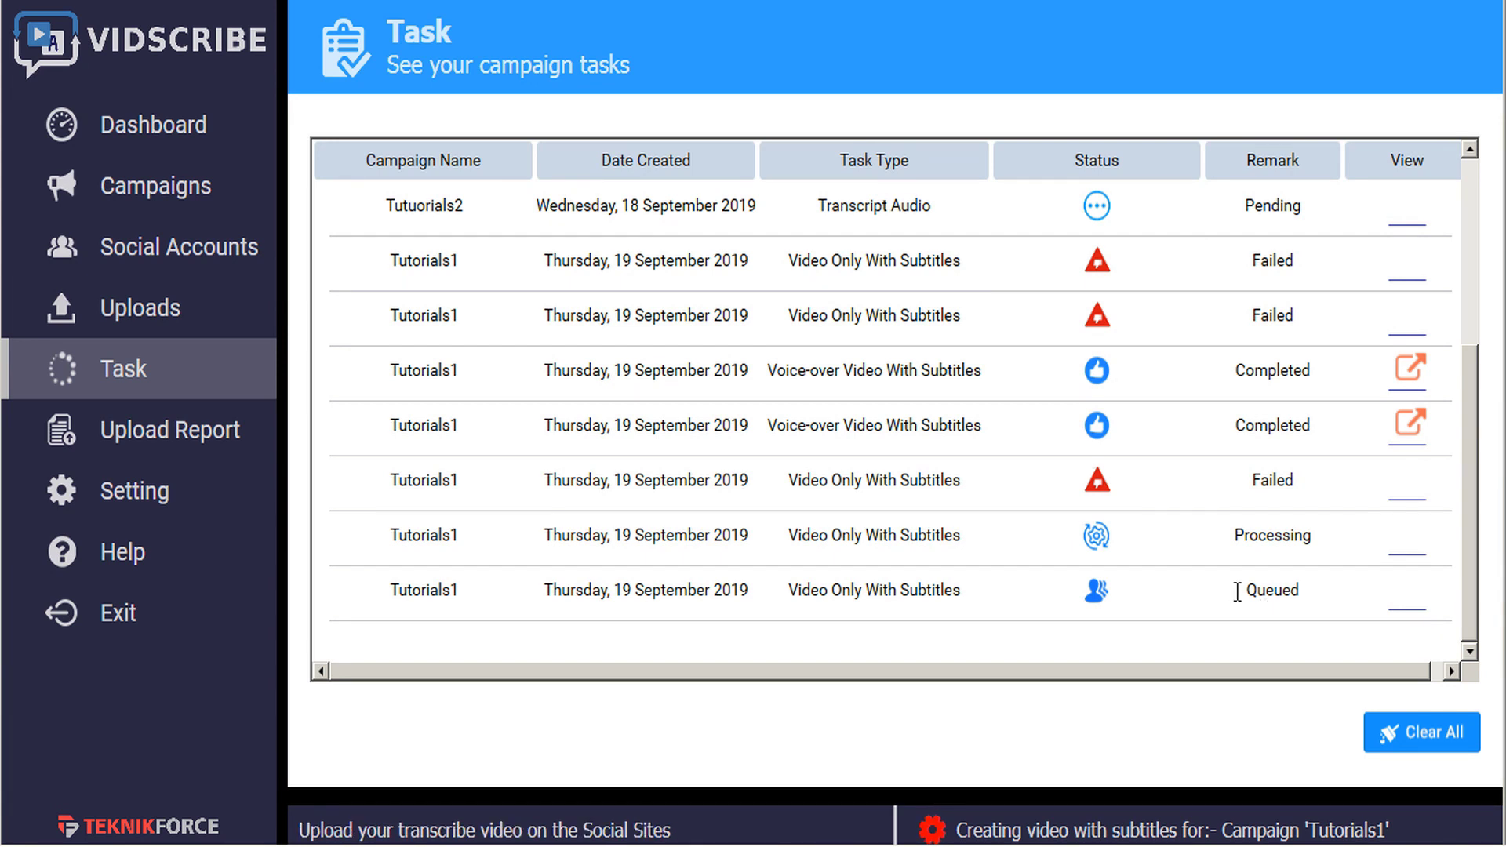
- Upload Tutorials1's welcome dutch.mp4 titled test to VideoPromoVIP YouTube and Video Promo Dropbox
click(141, 307)
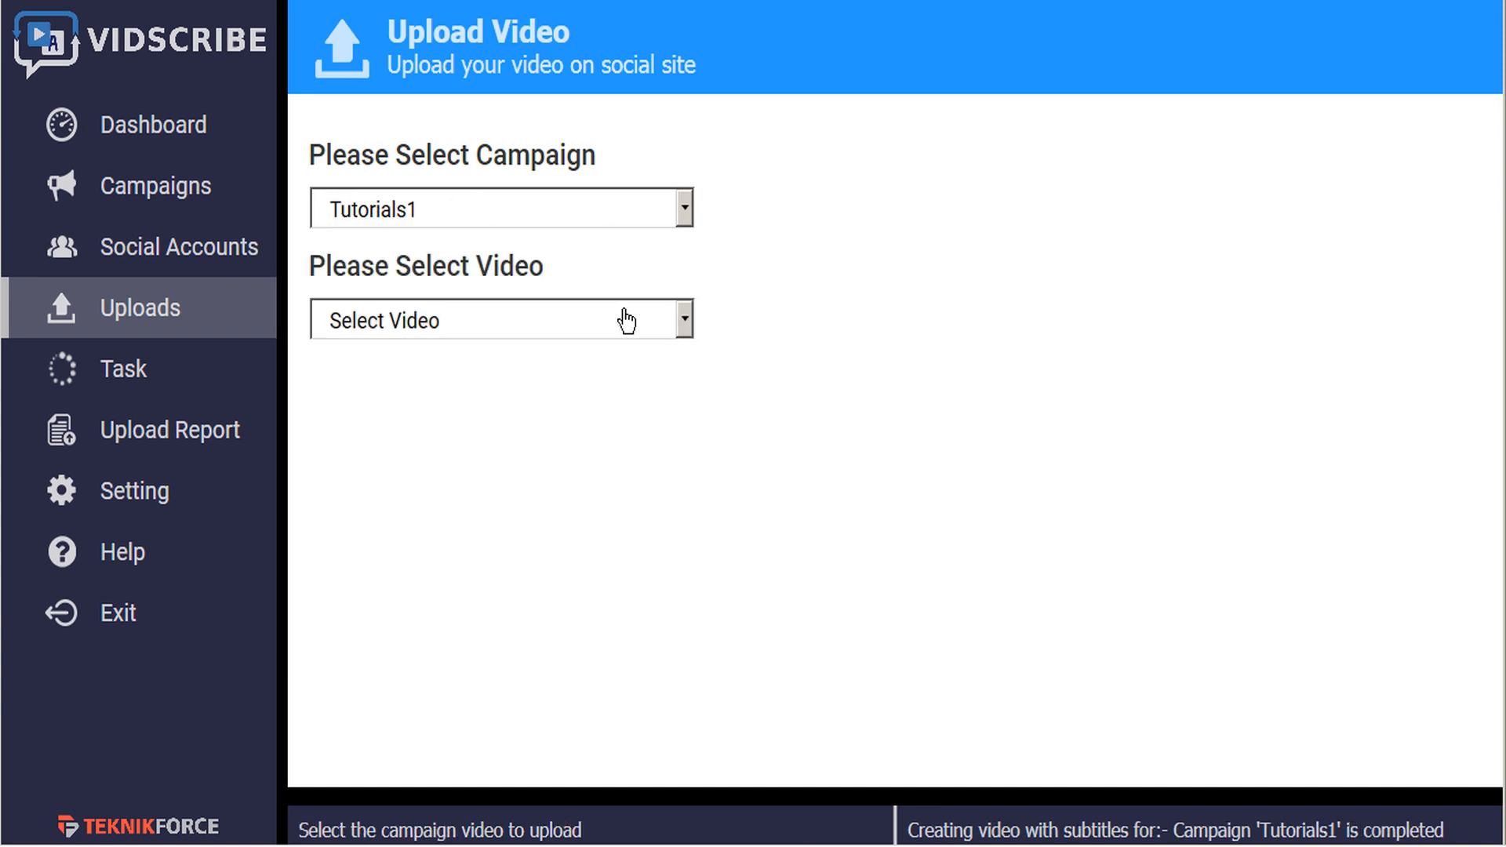
click(681, 320)
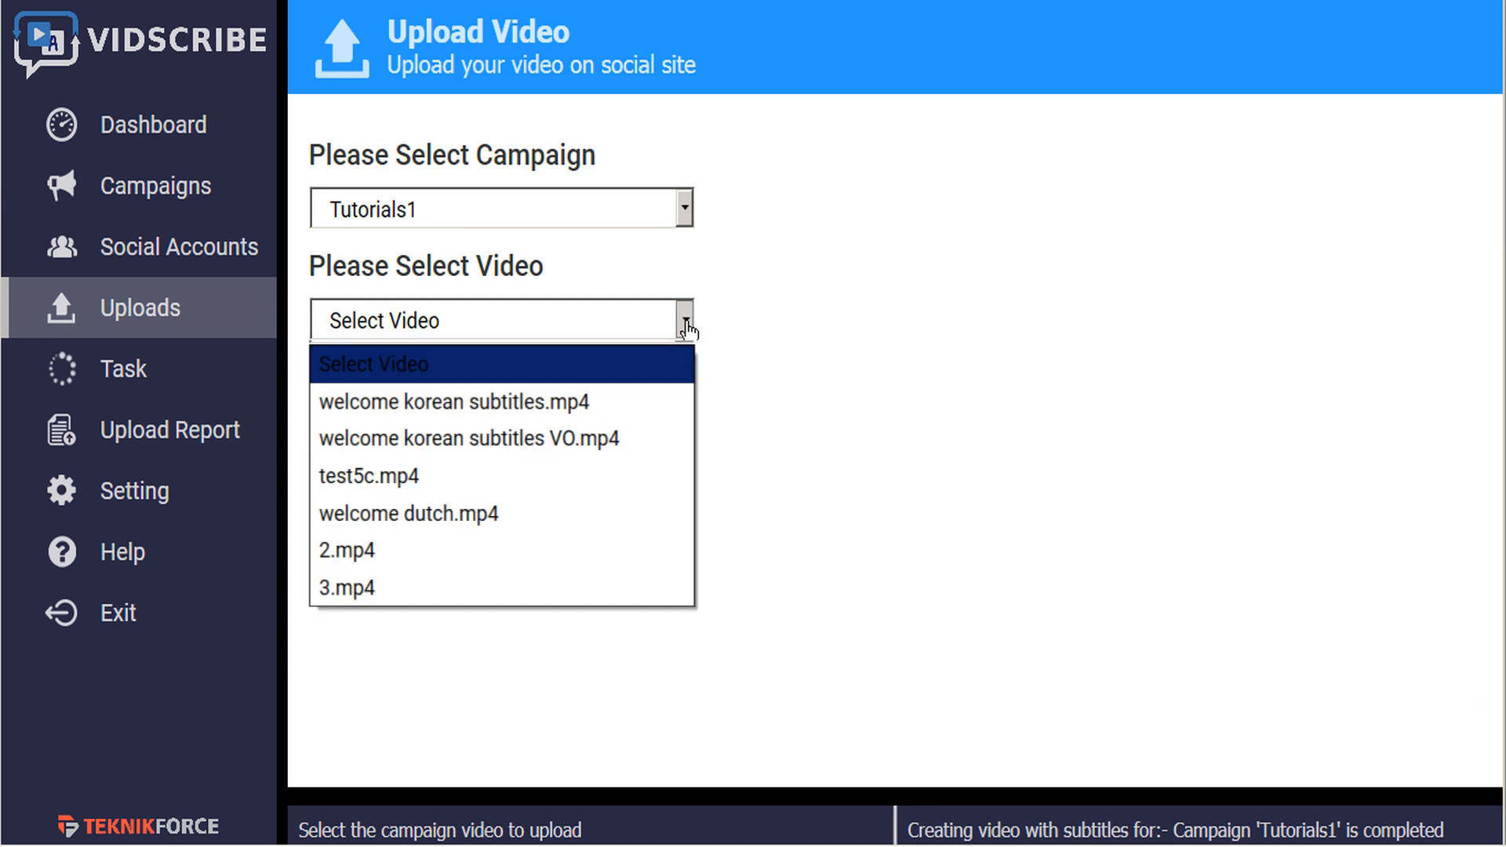
click(408, 513)
text(test)
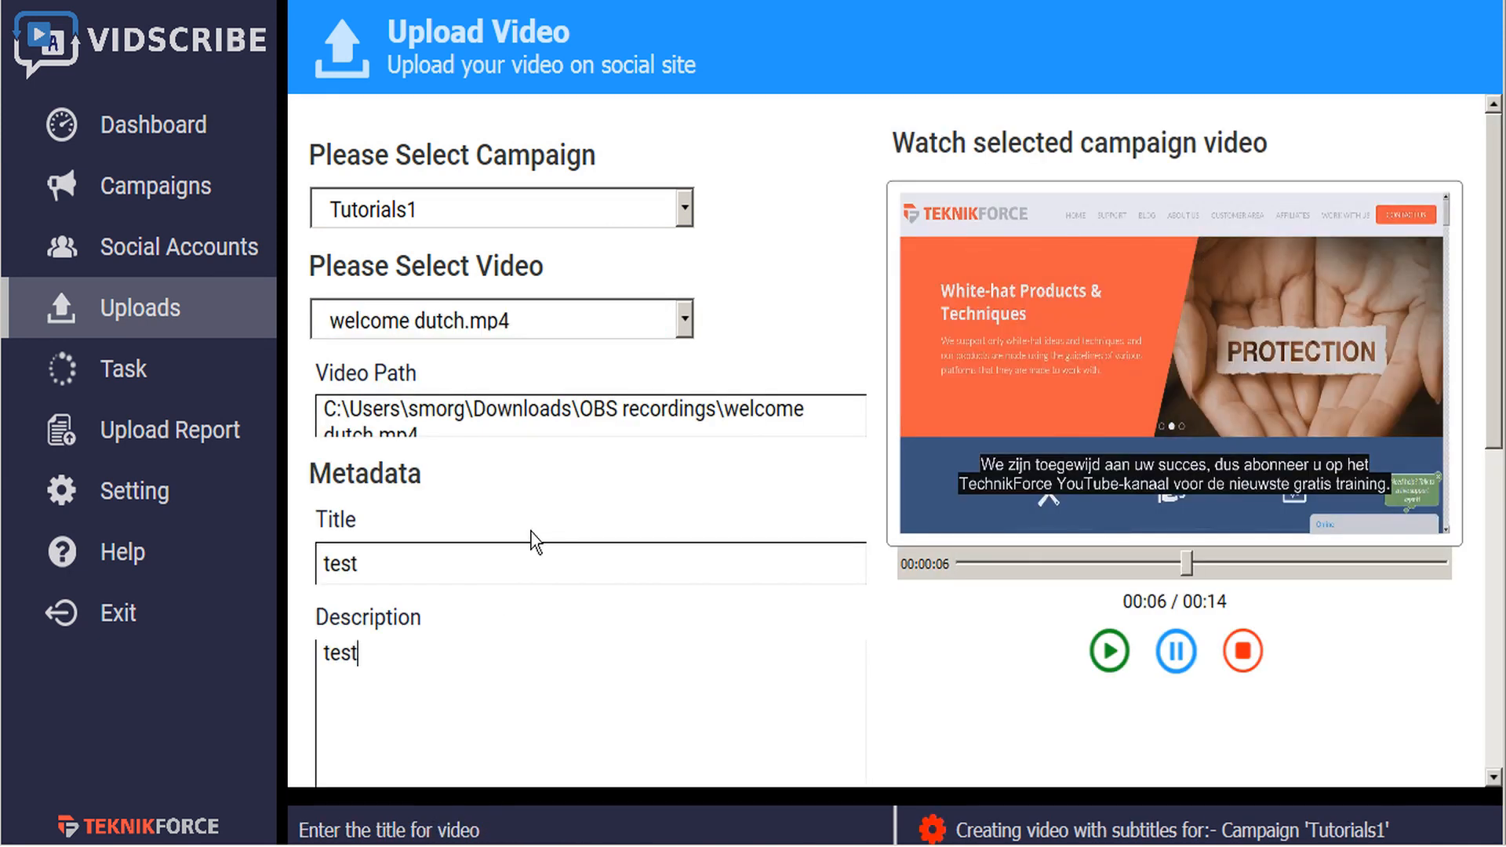
scroll(down, 3)
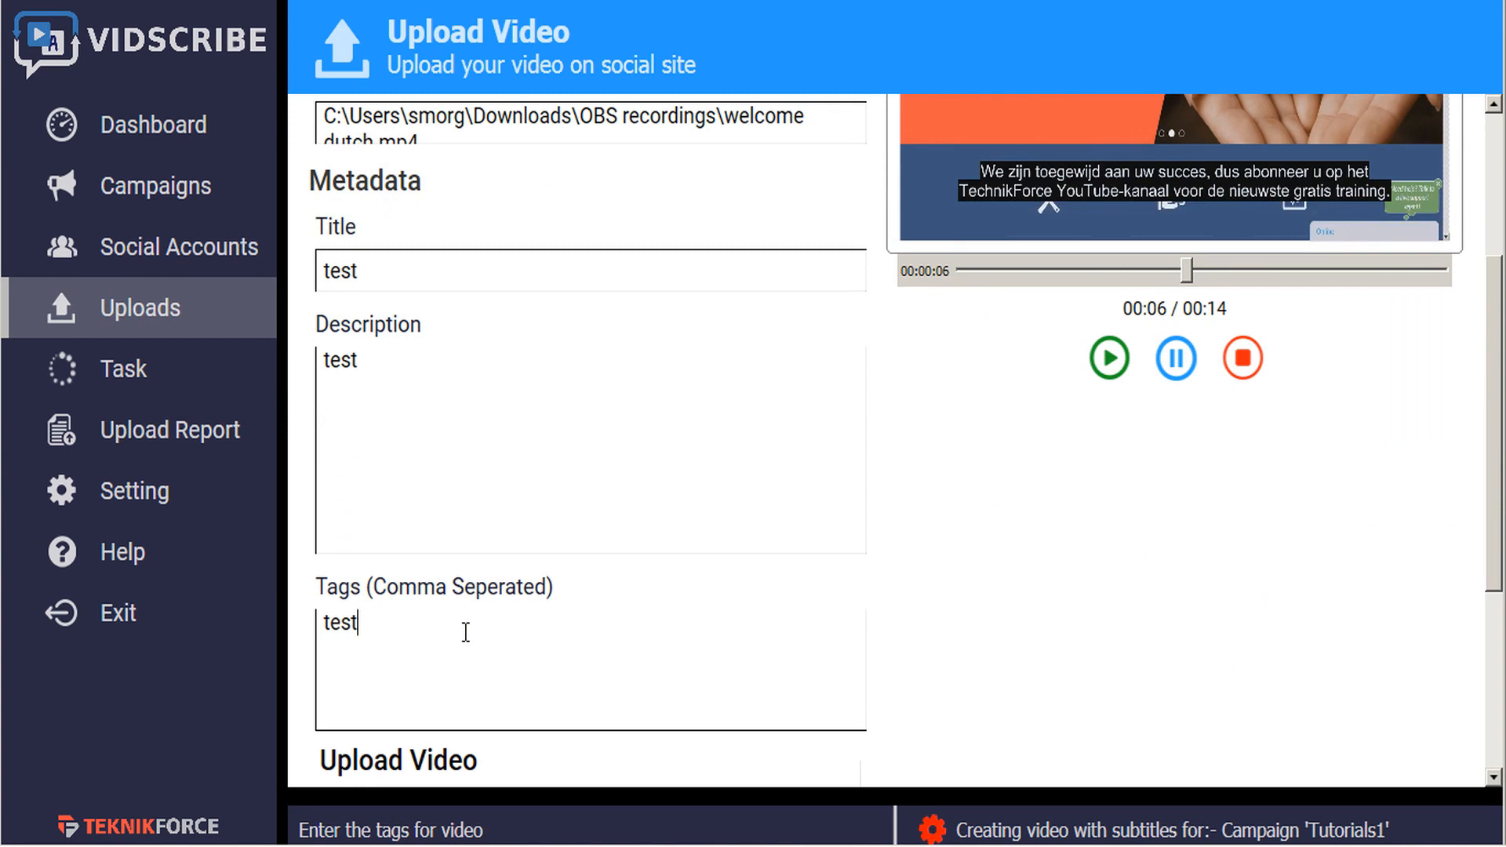
scroll(down, 3)
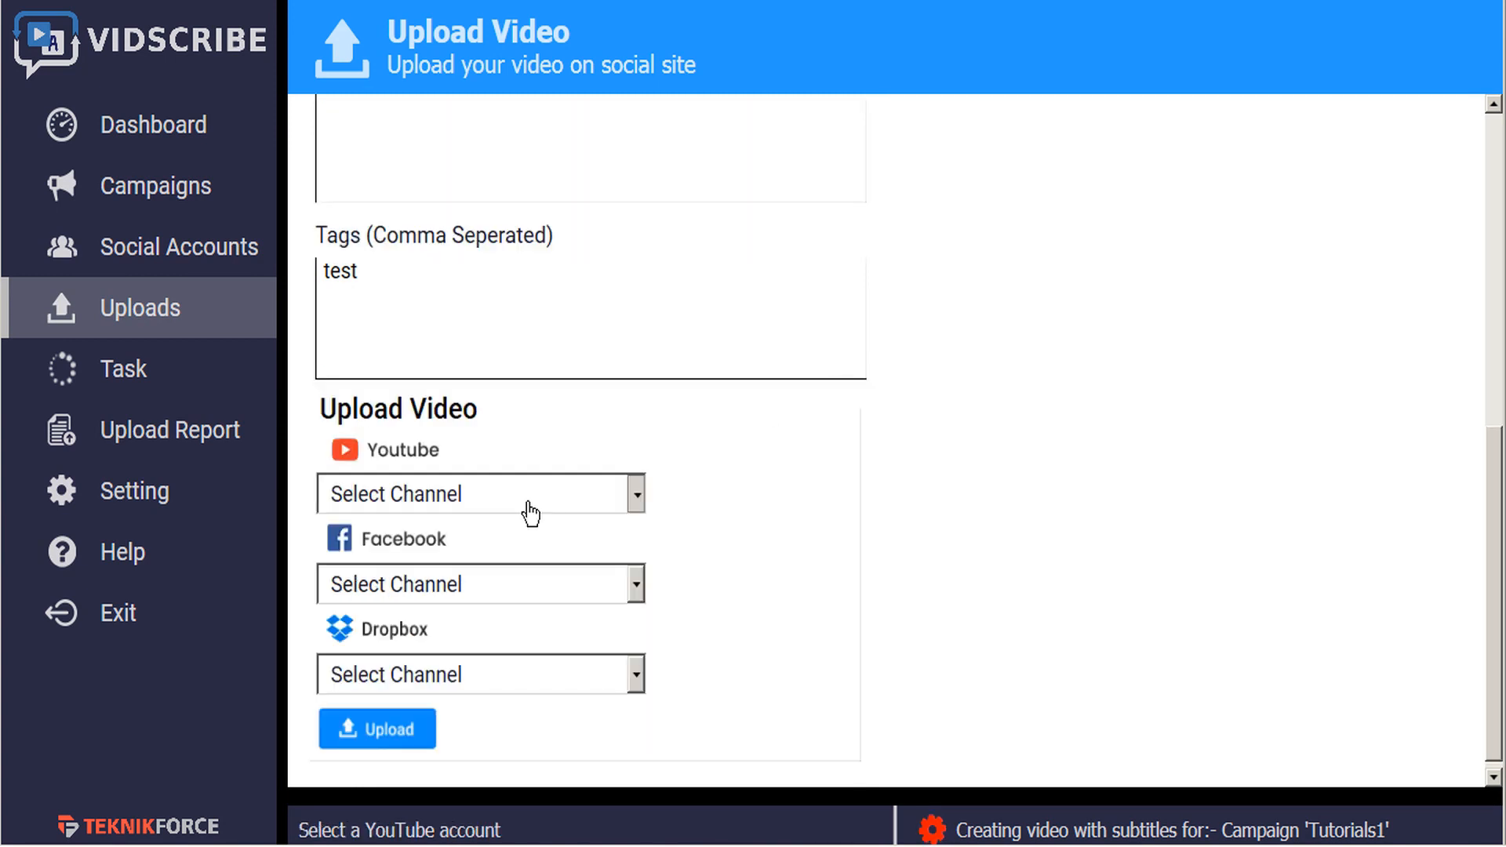
click(480, 675)
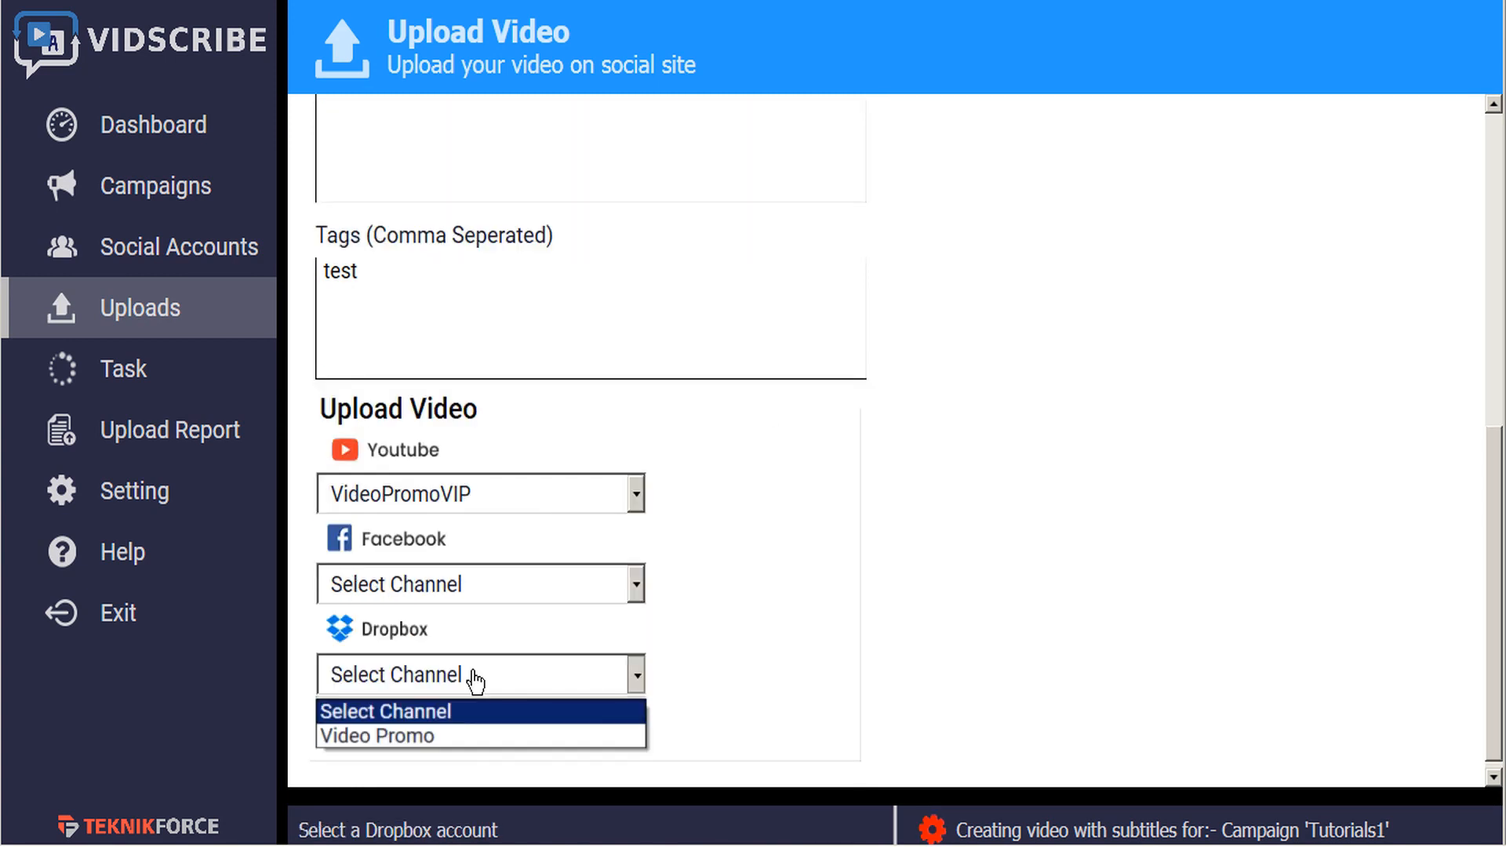
click(377, 735)
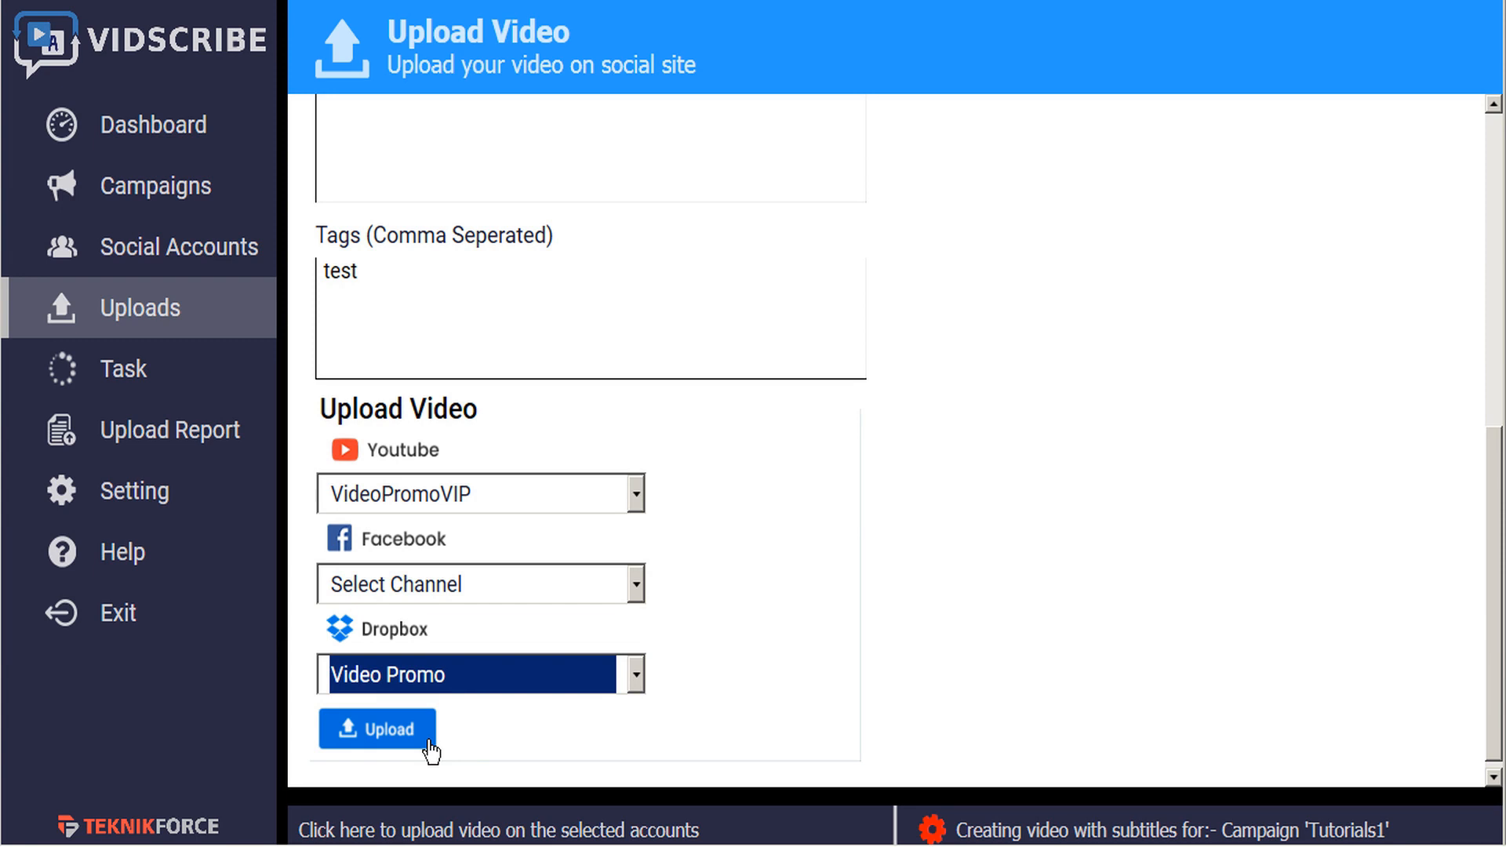
click(377, 728)
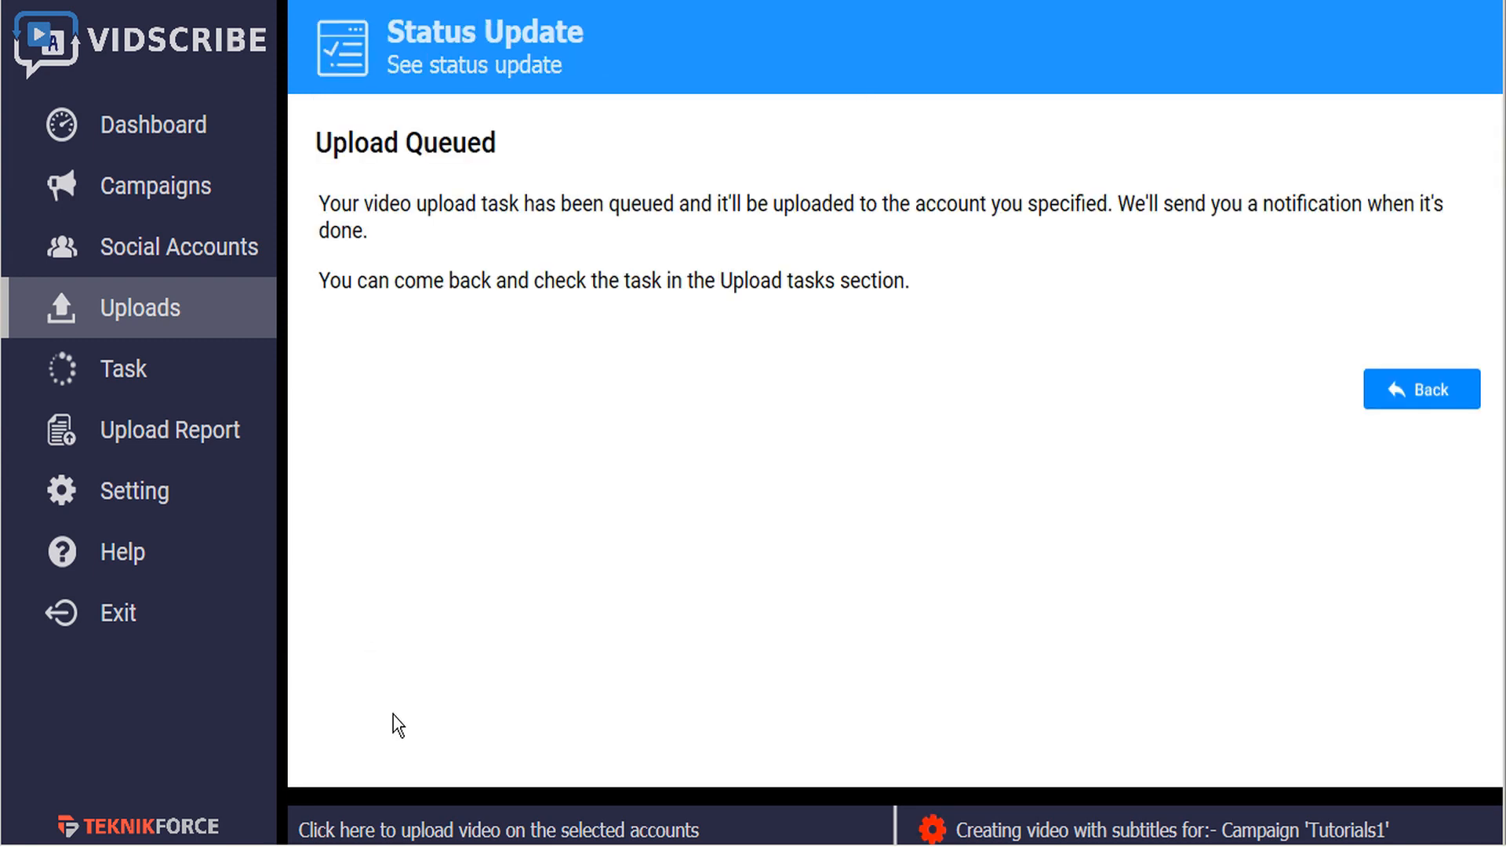
- Show the Upload Report with the new test uploads for Tutorials1 pending
click(171, 429)
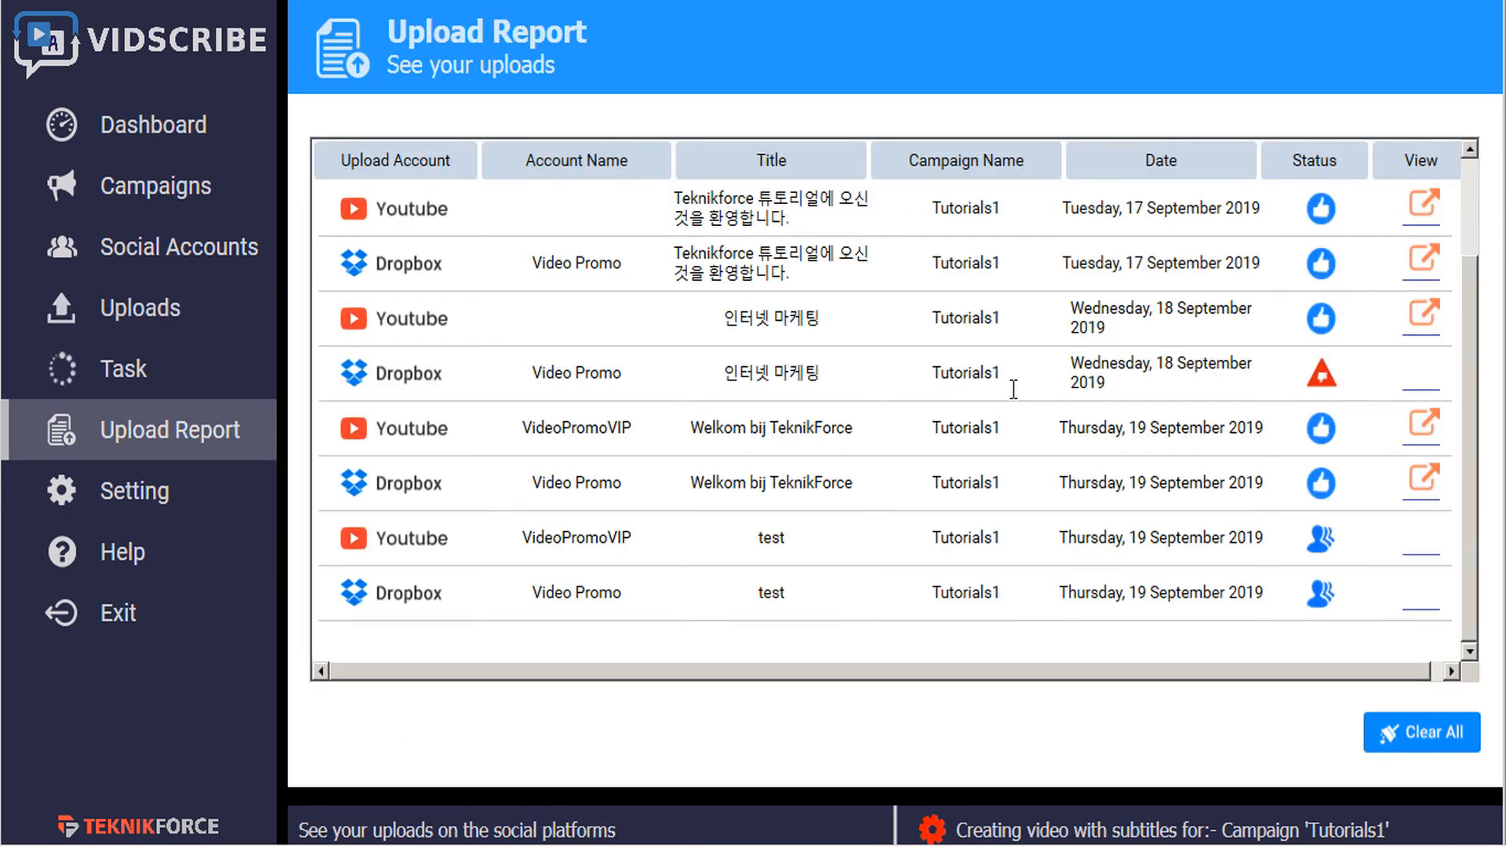
mouse_move(1321, 538)
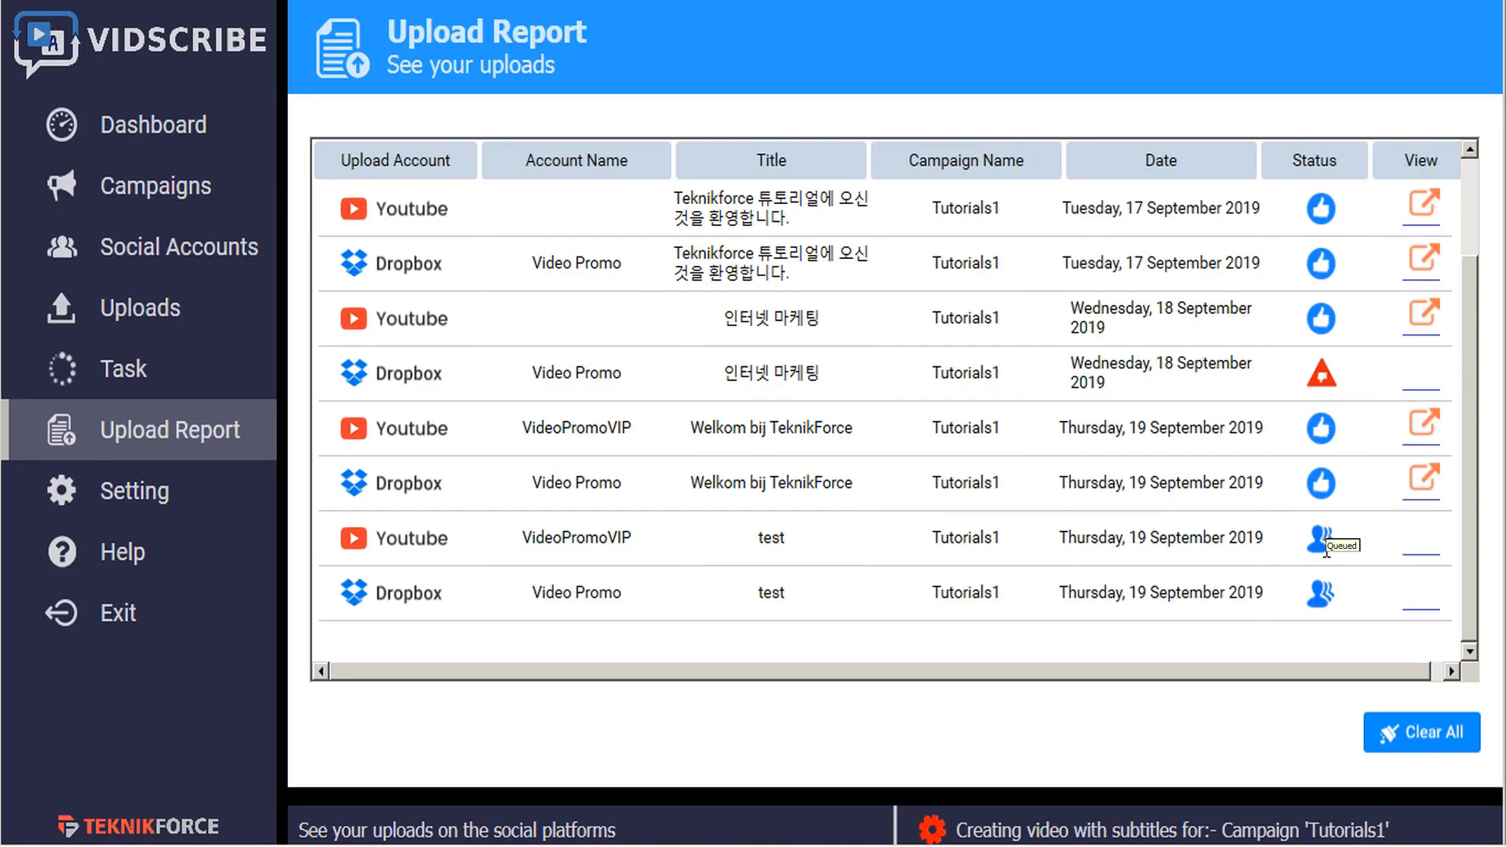
mouse_move(1318, 538)
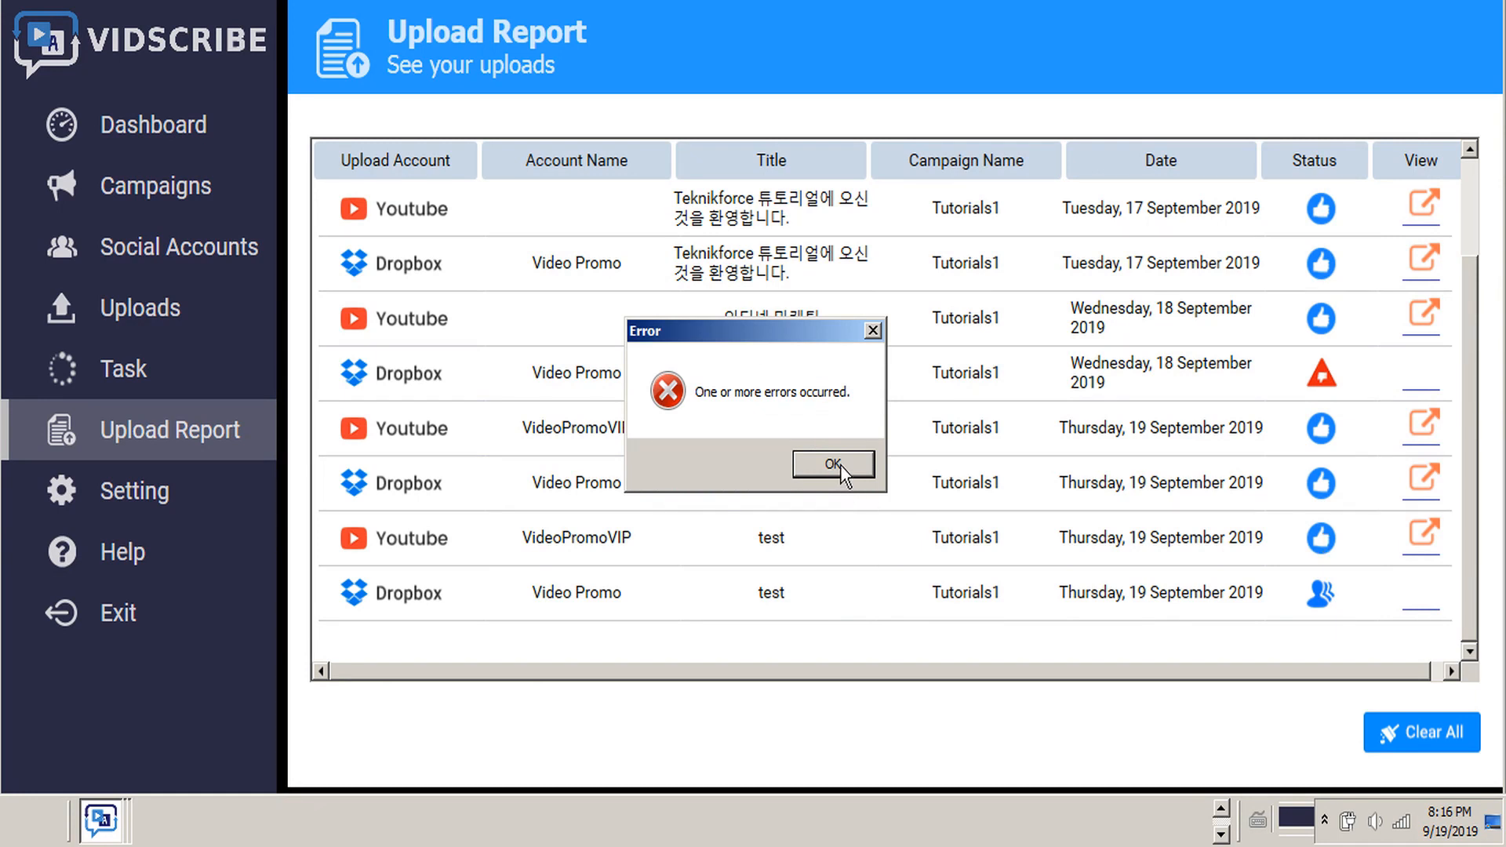
- Dismiss the error and view the completed YouTube and failed Dropbox test uploads
click(831, 463)
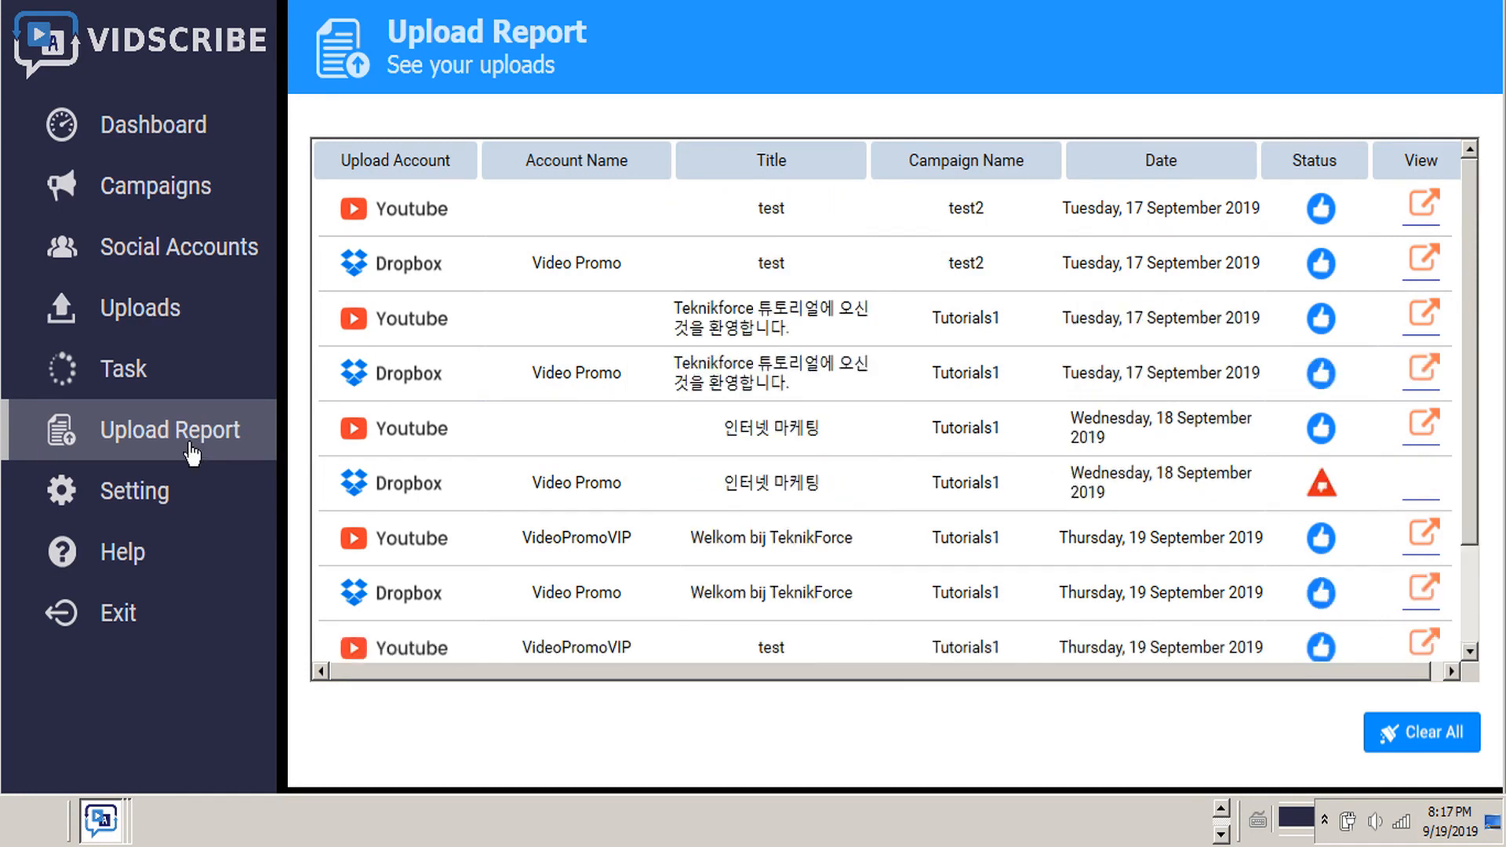
scroll(down, 3)
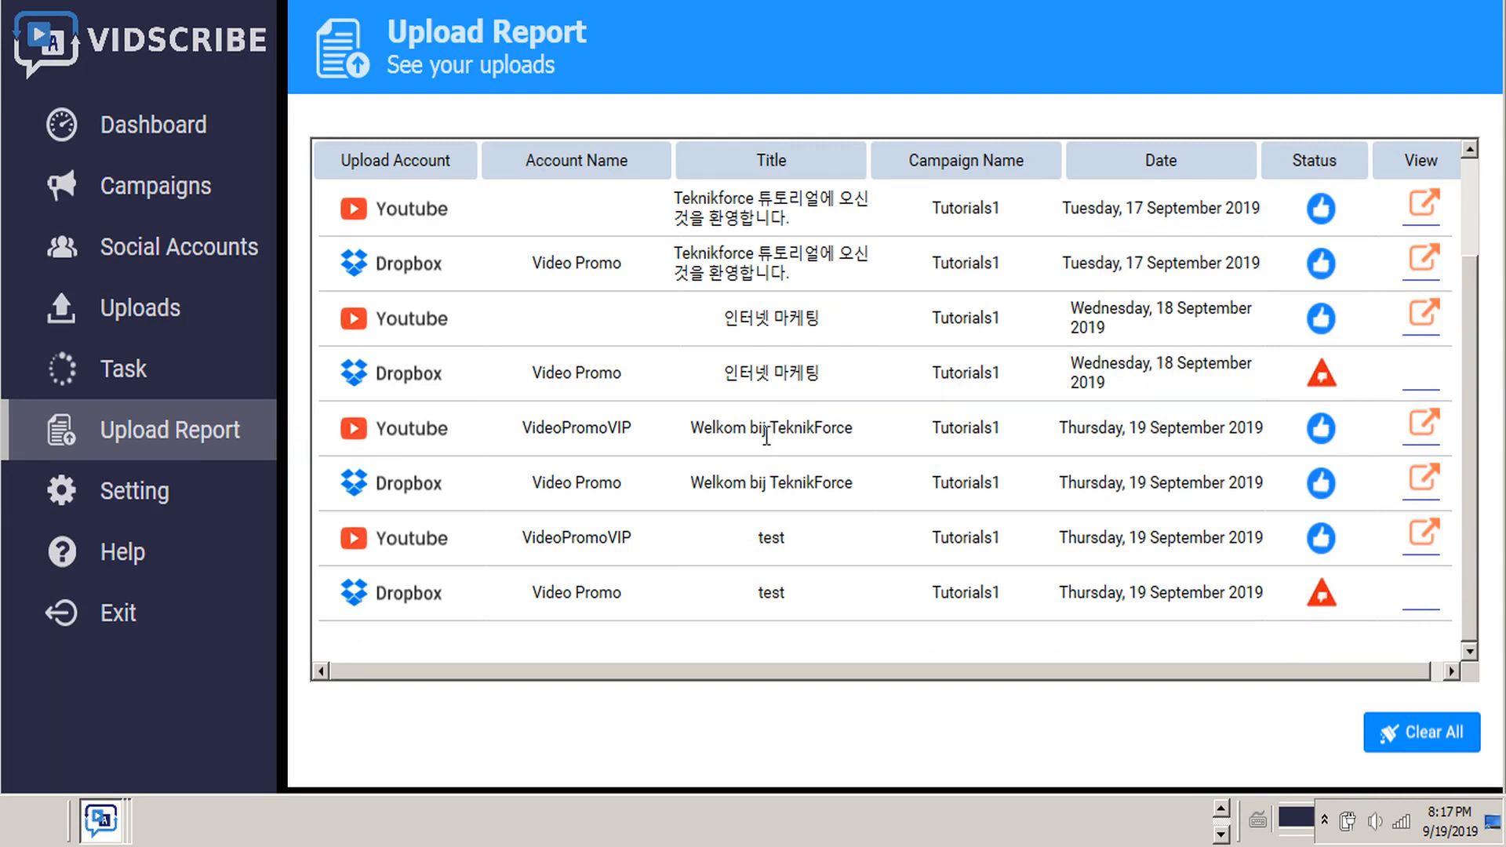
mouse_move(1320, 593)
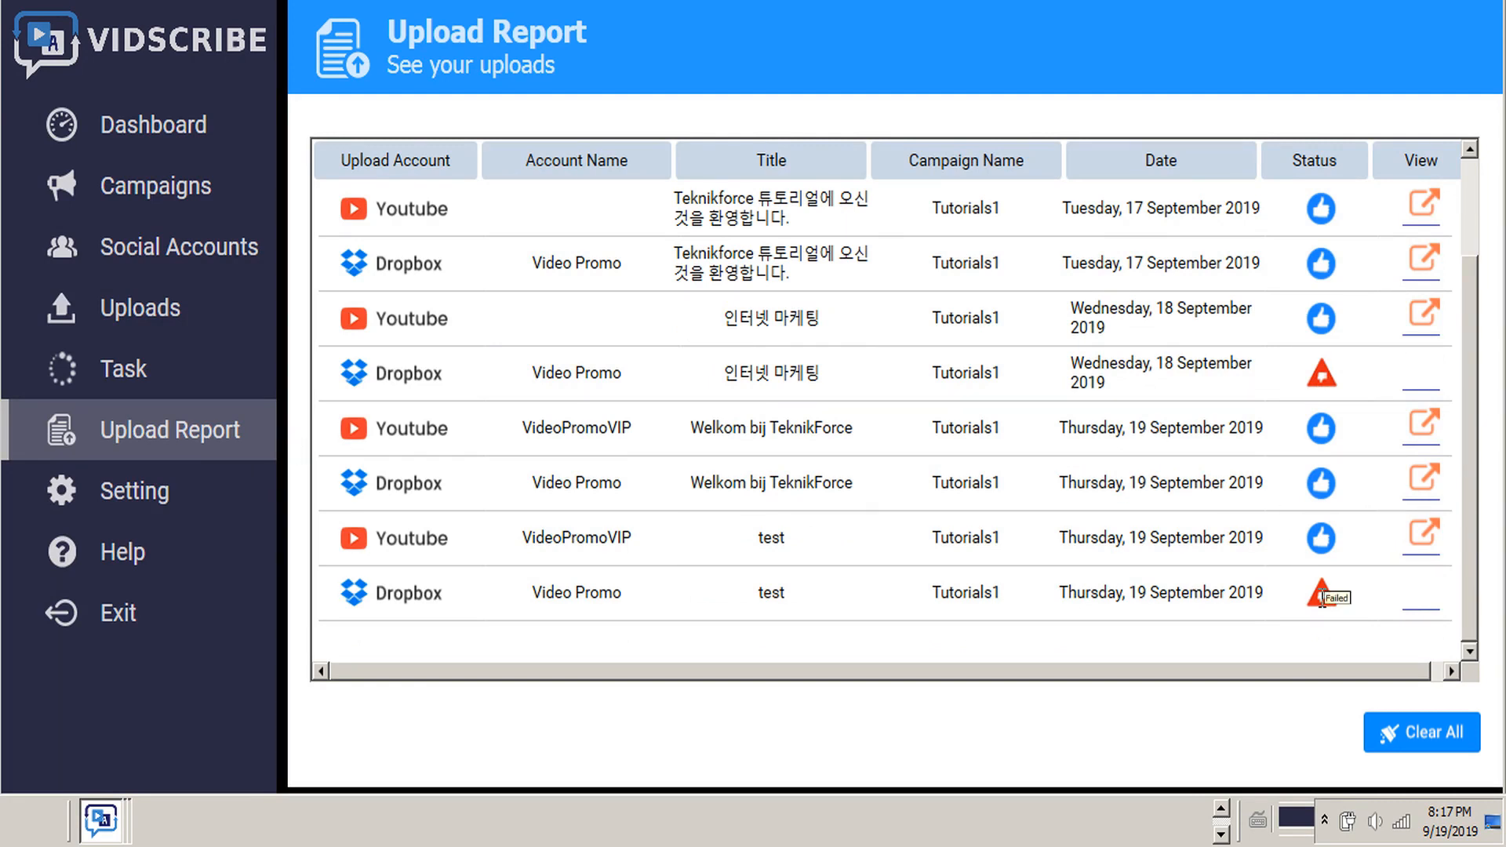